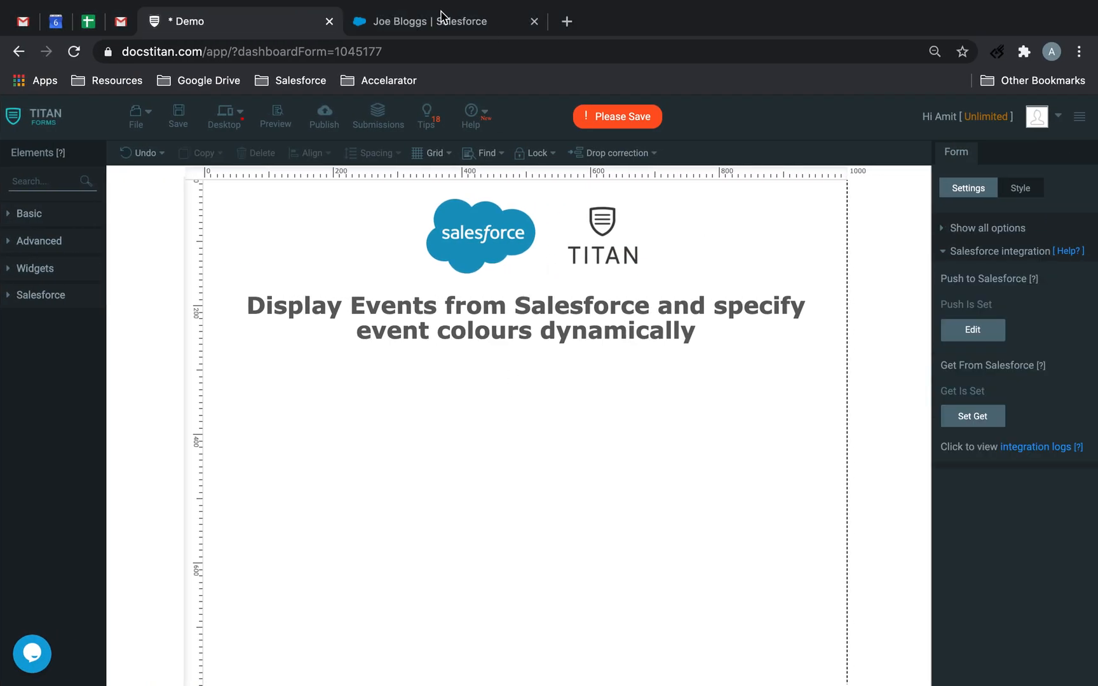
Create and save Event 1 at 12:00 on Joe Bloggs' contact record.
{"action": "left_click", "coordinate": [444, 22]}
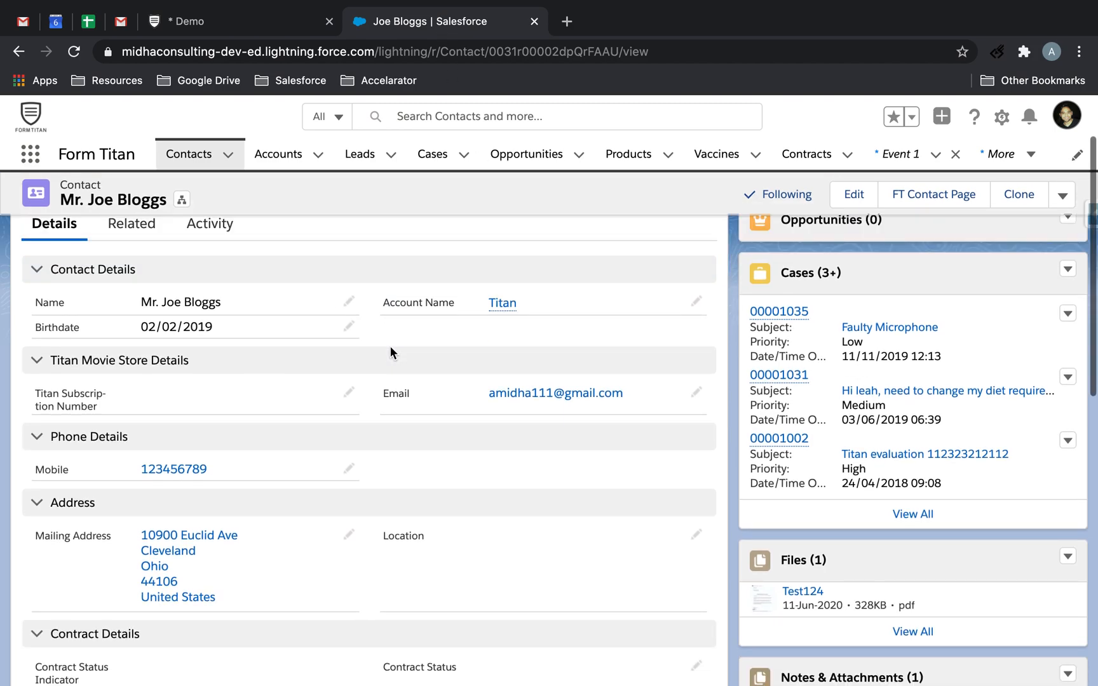
{"action": "scroll", "scroll_direction": "down", "scroll_amount": 3}
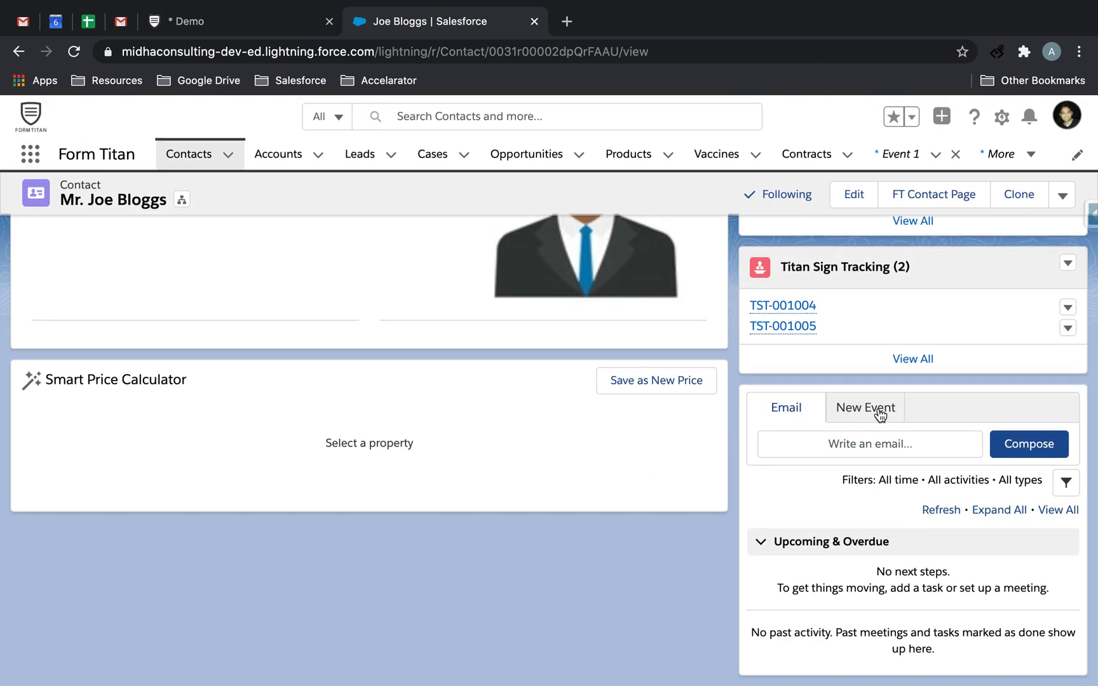
{"action": "left_click", "coordinate": [866, 408]}
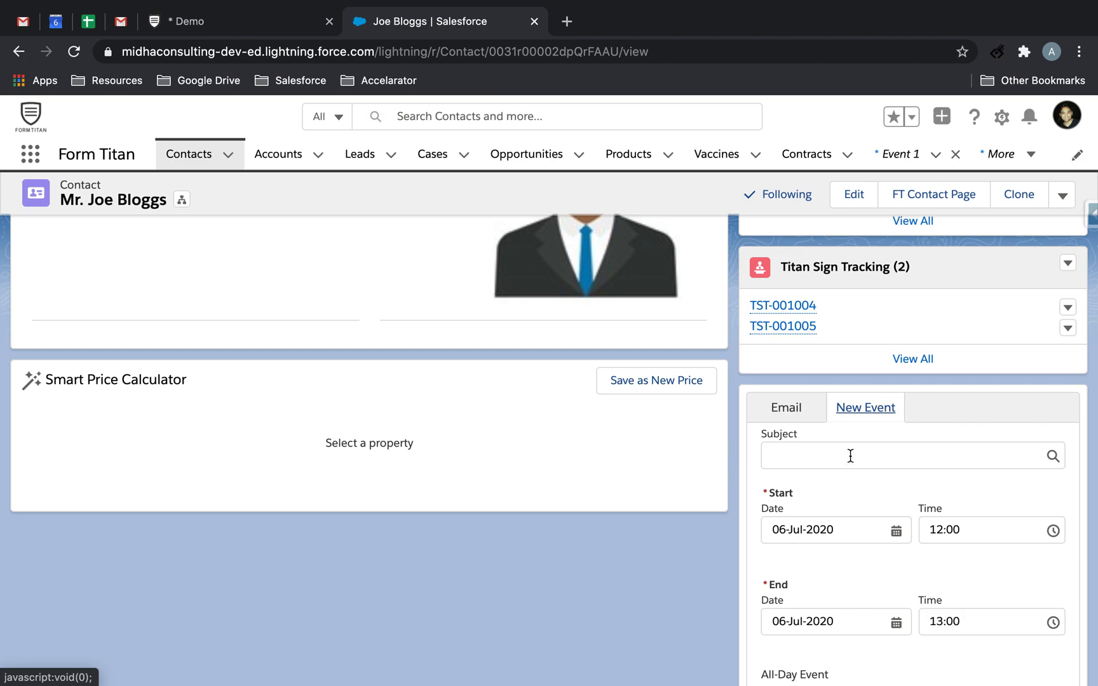
{"action": "type", "text": "Event"}
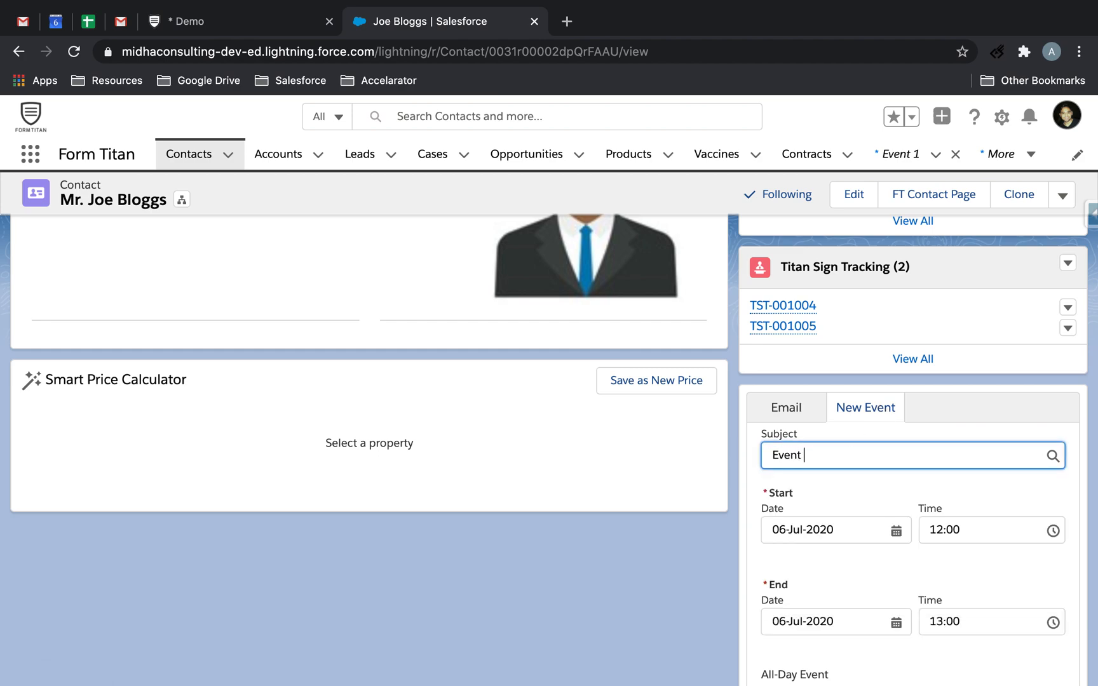
{"action": "scroll", "scroll_direction": "down", "scroll_amount": 3}
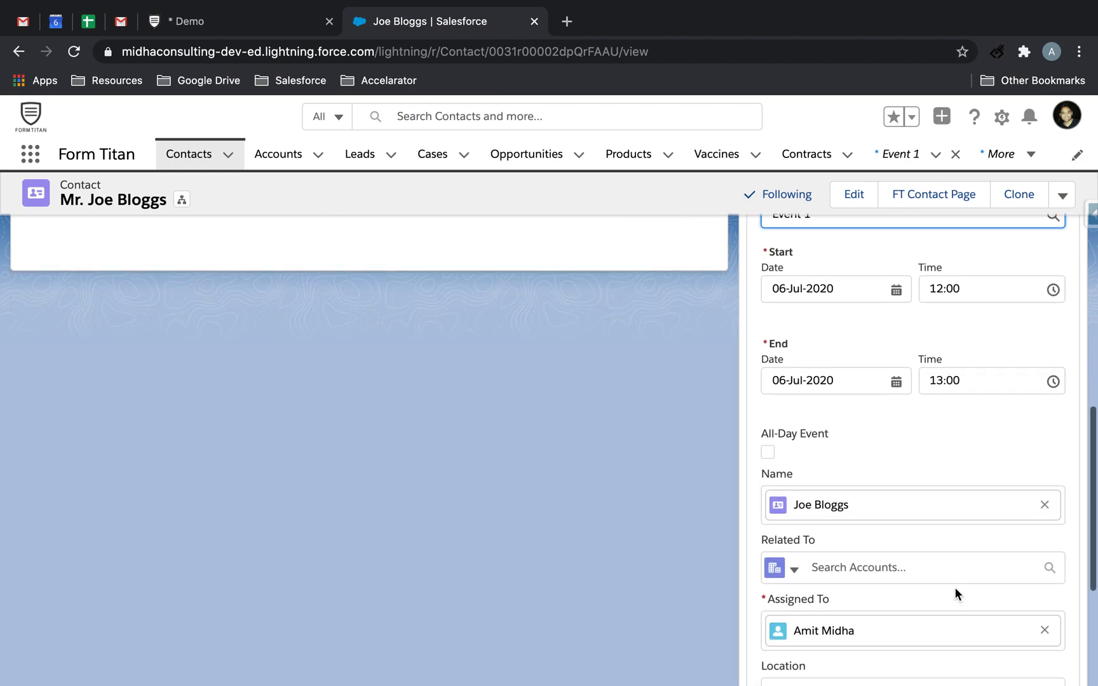
{"action": "scroll", "scroll_direction": "down", "scroll_amount": 3}
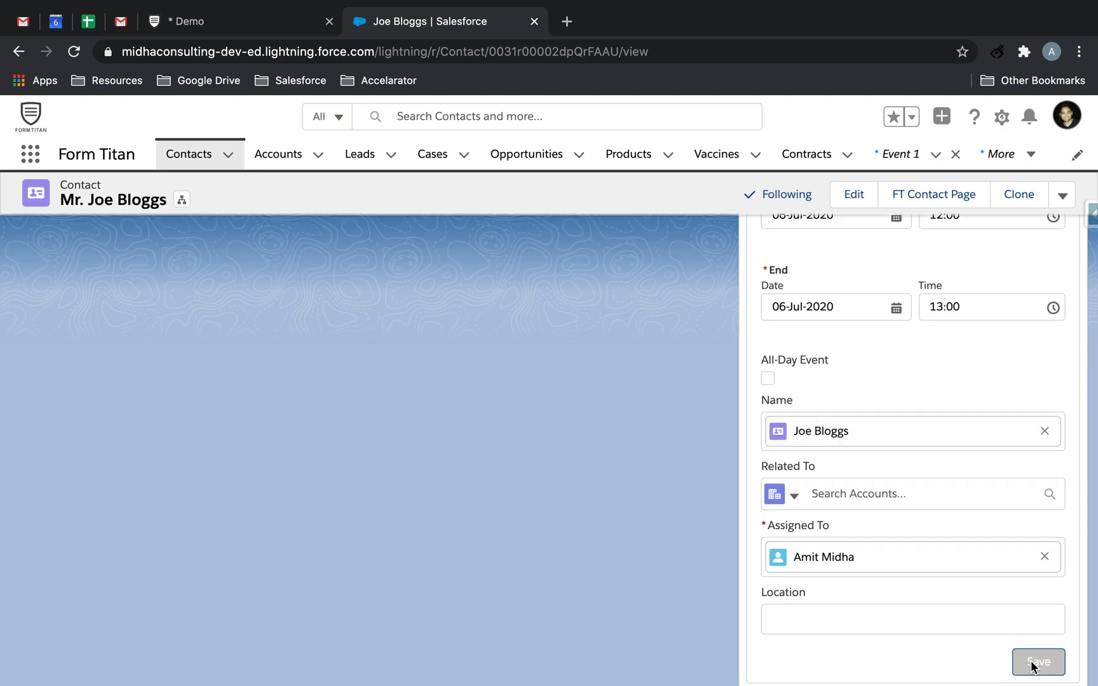
{"action": "left_click", "coordinate": [1039, 662]}
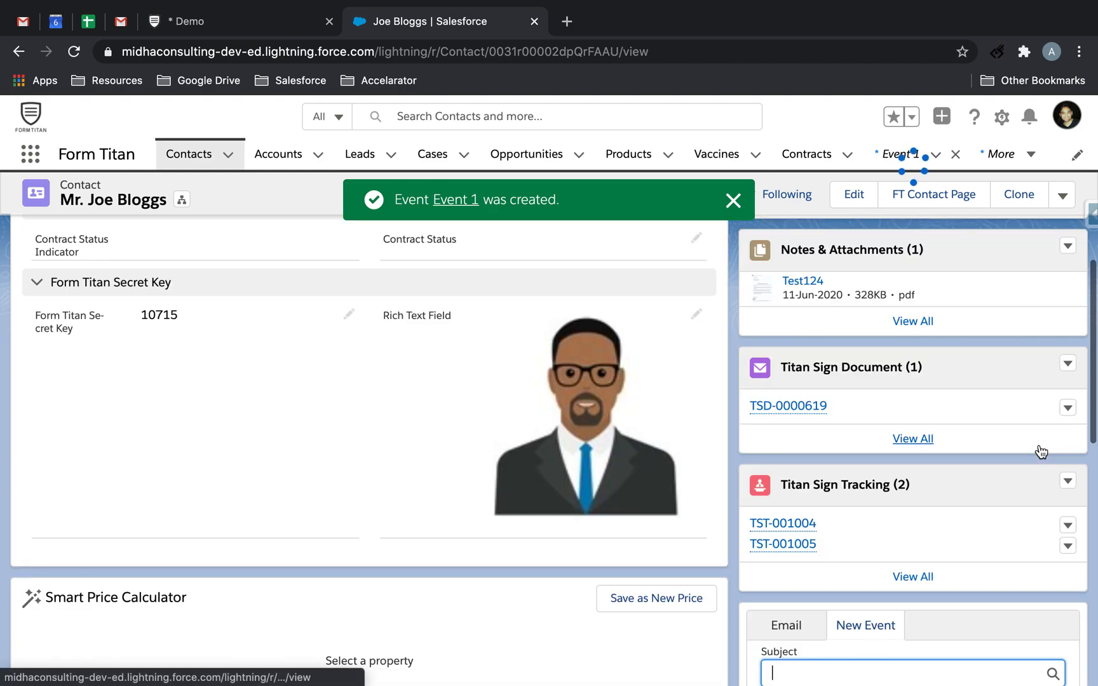
Create and save Event 2 with a 14:00 start time on the same contact.
{"action": "type", "text": "Even"}
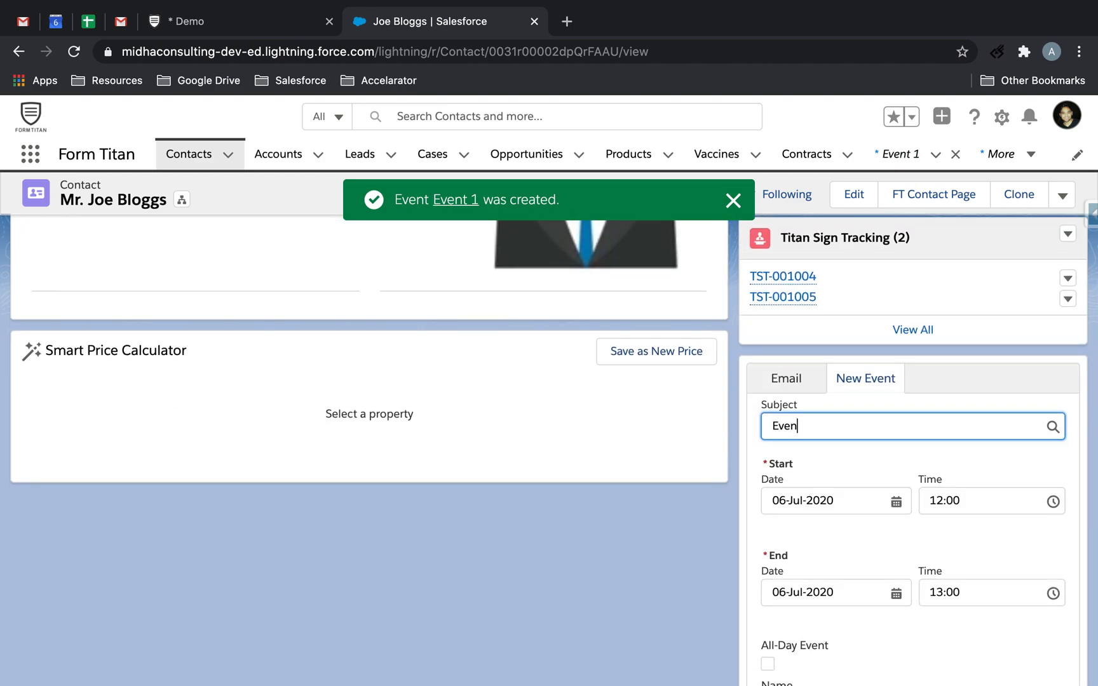
{"action": "type", "text": "Event 2"}
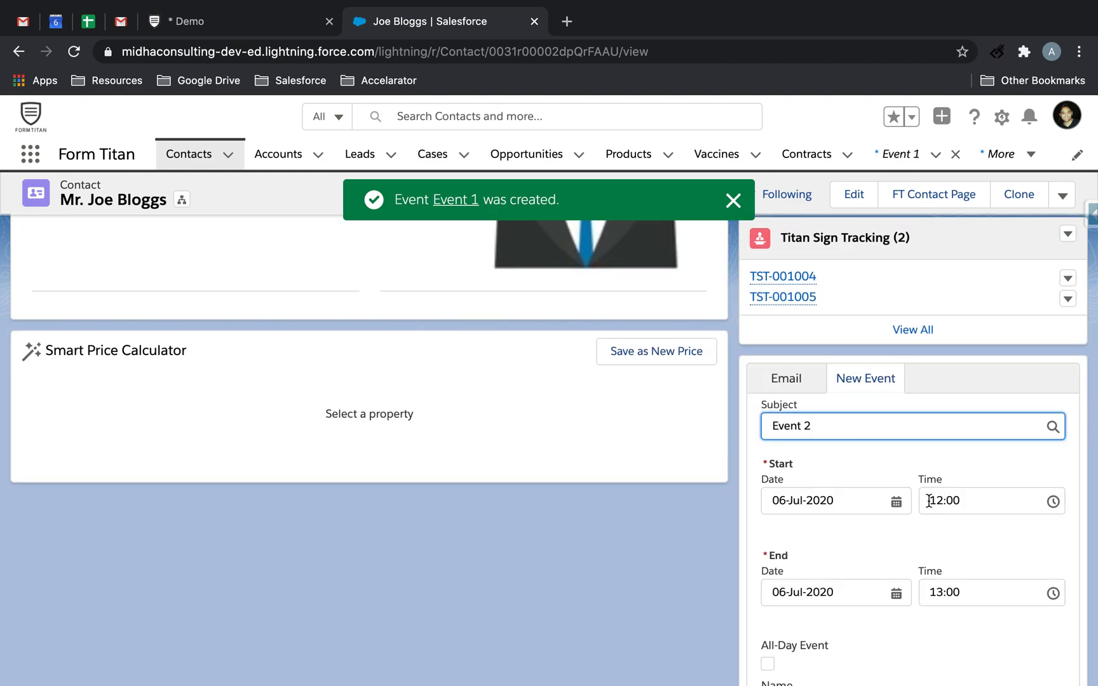
{"action": "left_click", "coordinate": [988, 501]}
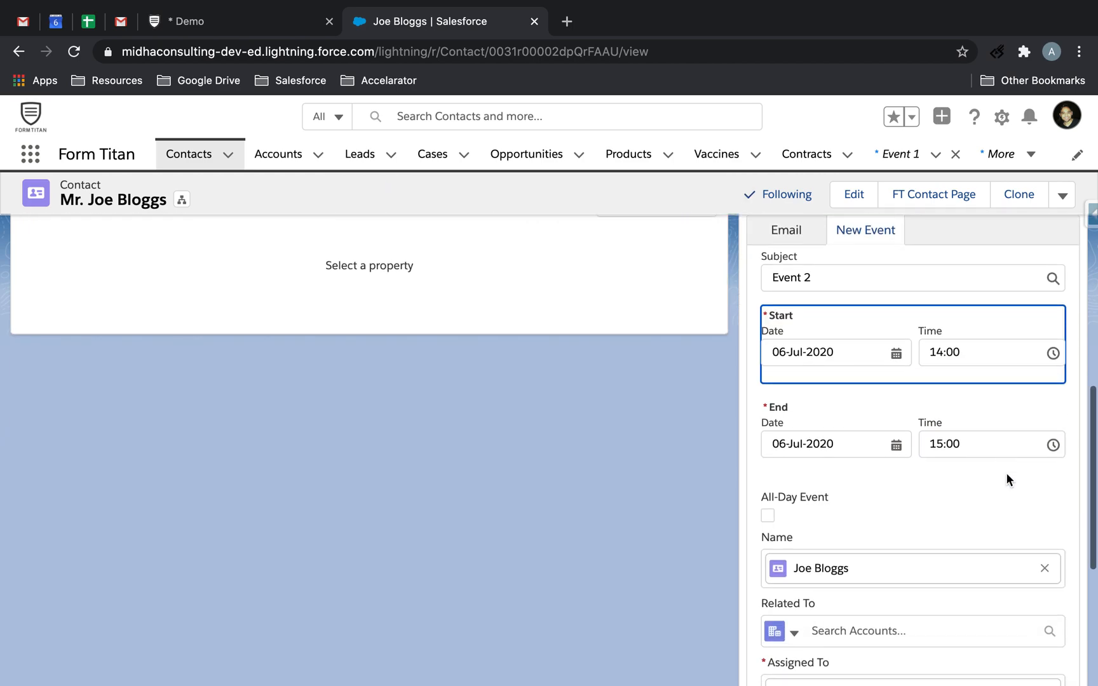
{"action": "scroll", "scroll_direction": "down", "scroll_amount": 3}
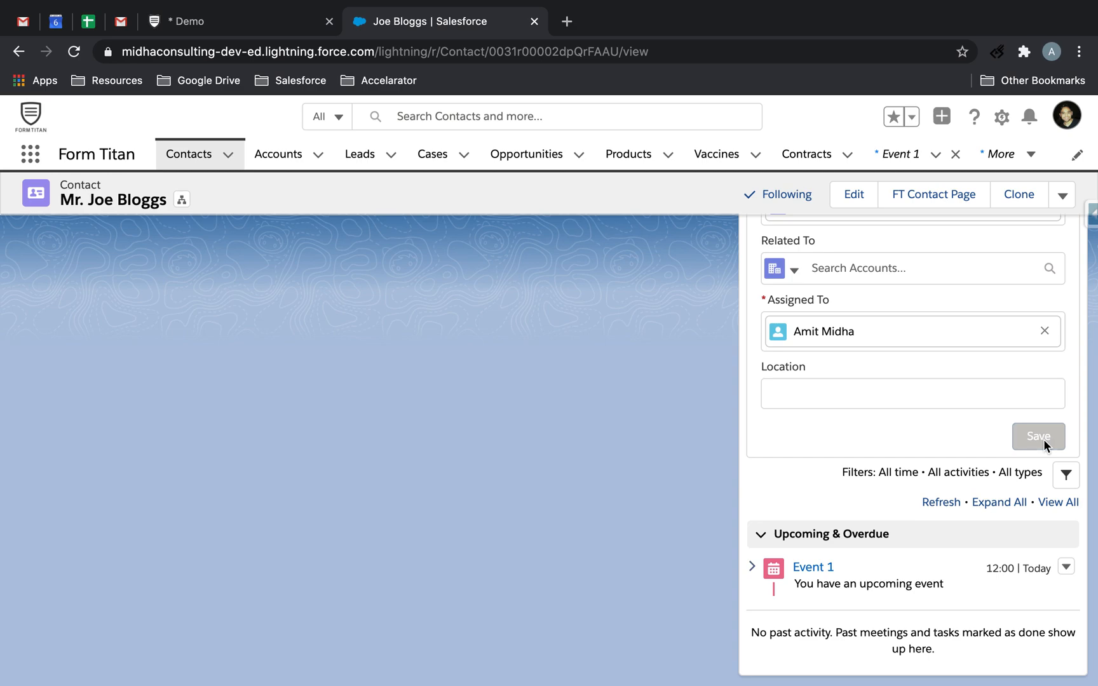
{"action": "left_click", "coordinate": [1039, 437]}
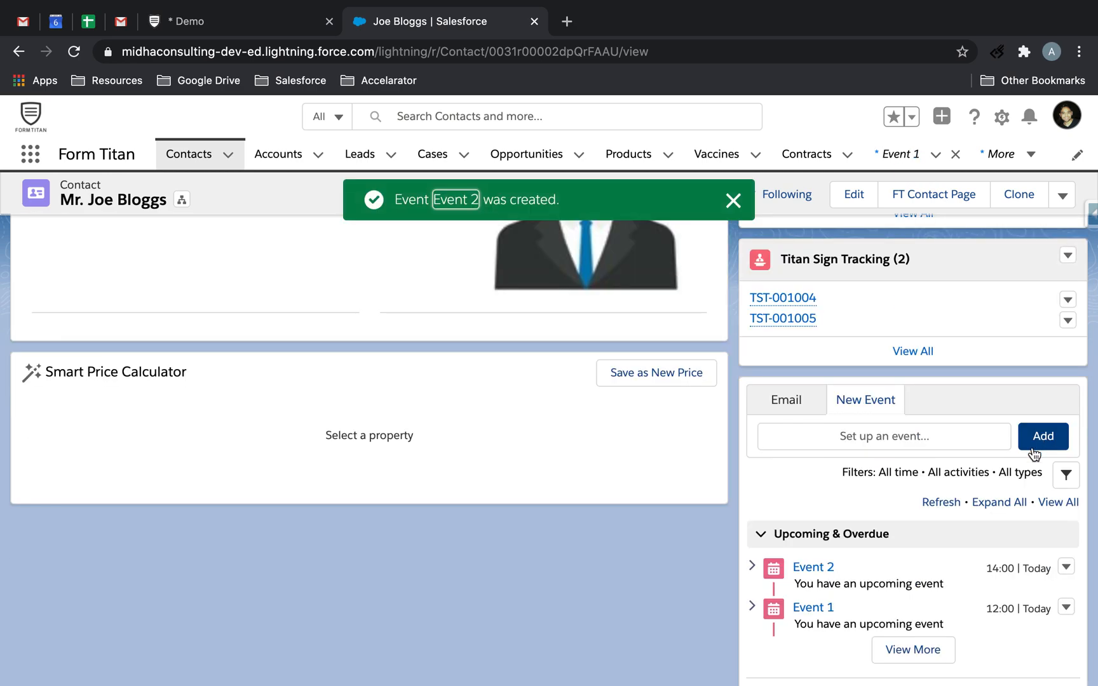
View Event 1's record: 12:00–13:00 on 06/07/2020, Text Colour and Back Colour empty.
{"action": "left_click", "coordinate": [812, 607]}
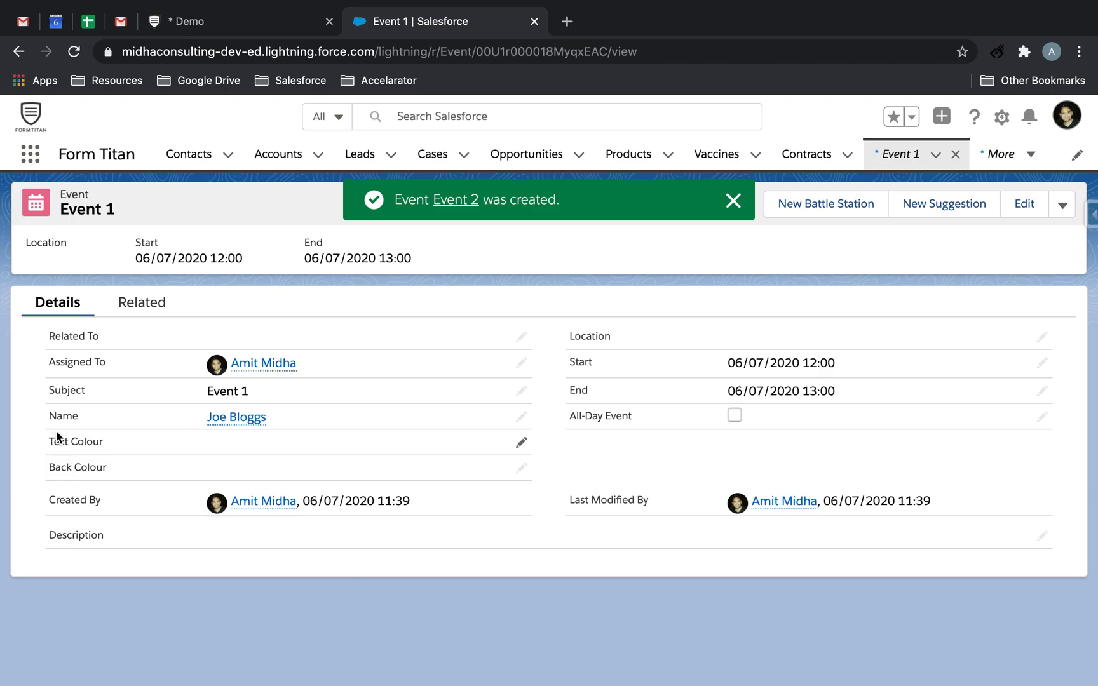
{"action": "mouse_move", "coordinate": [63, 435]}
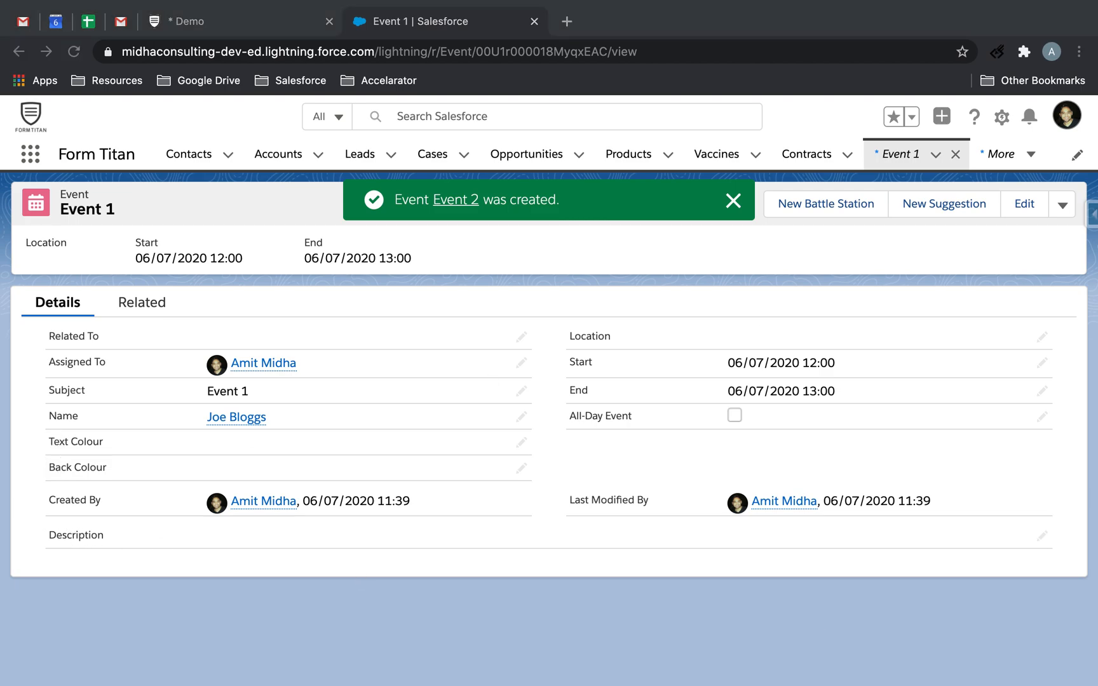
{"action": "left_click", "coordinate": [732, 200]}
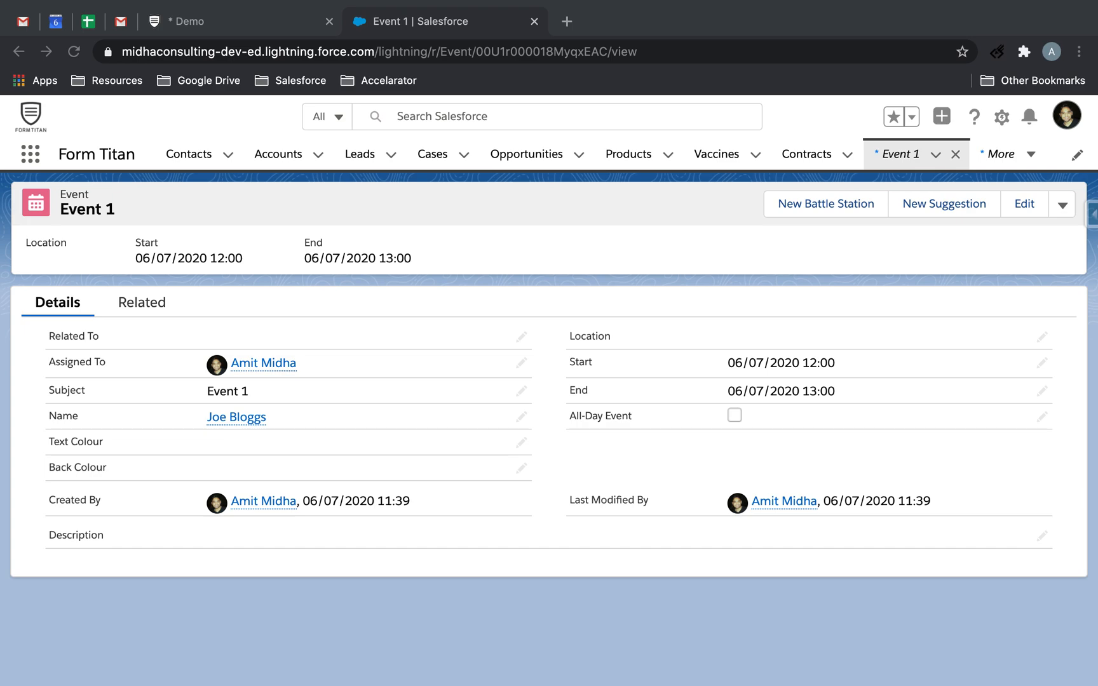
{"action": "mouse_move", "coordinate": [61, 450]}
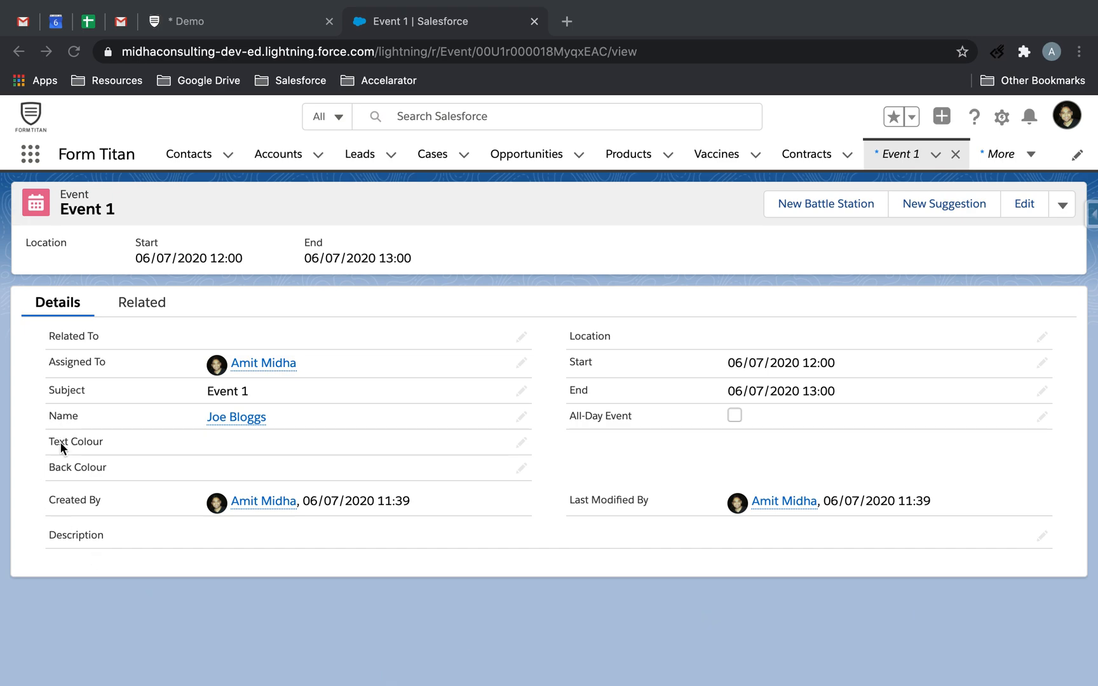
{"action": "mouse_move", "coordinate": [139, 458]}
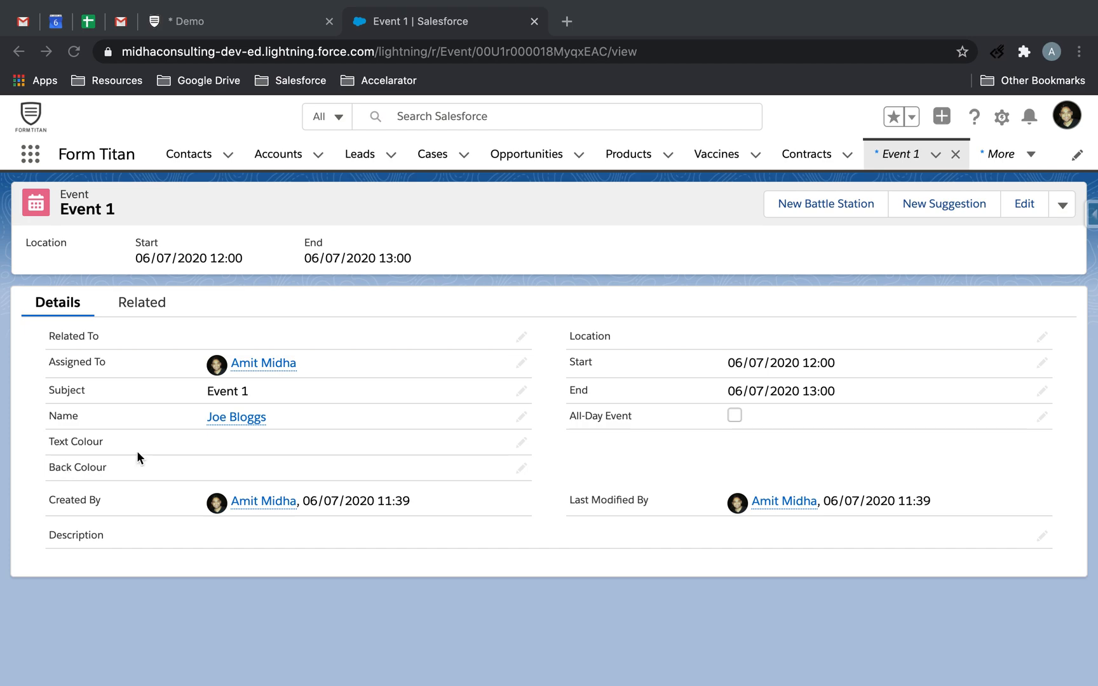
{"action": "mouse_move", "coordinate": [533, 510]}
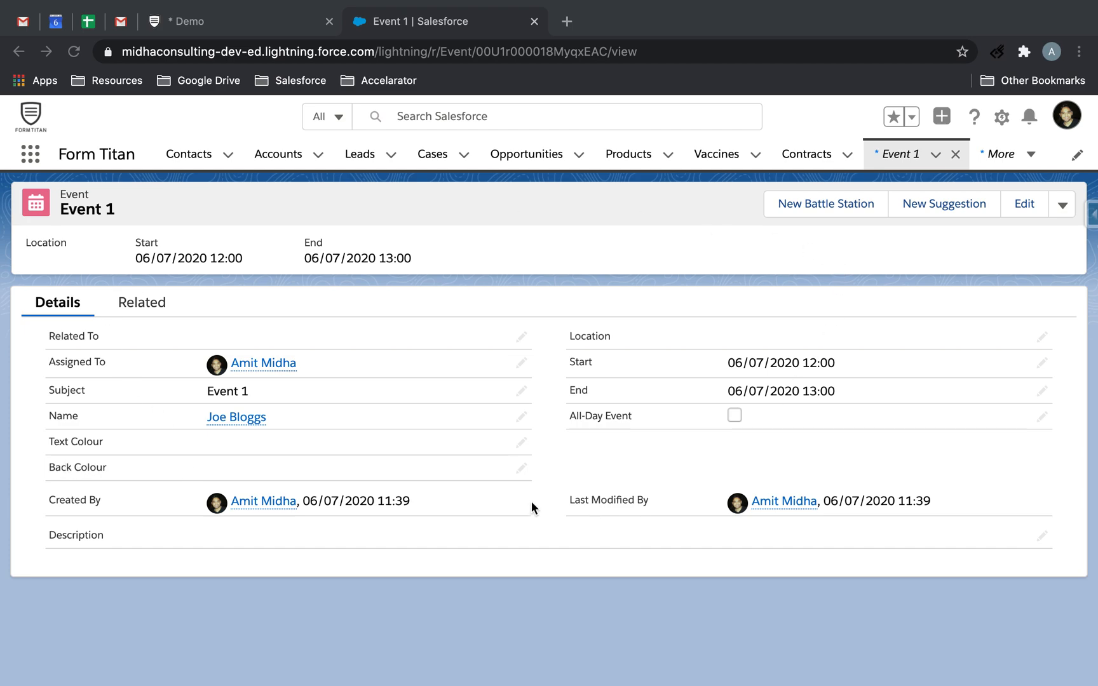
{"action": "mouse_move", "coordinate": [975, 153]}
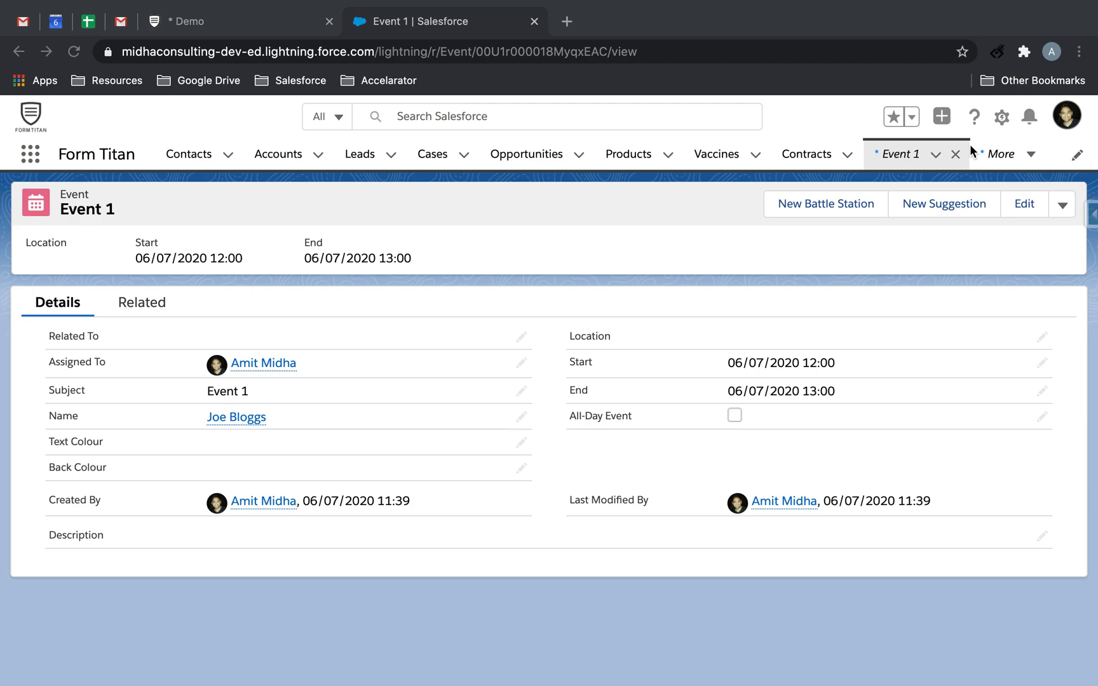
{"action": "mouse_move", "coordinate": [901, 161]}
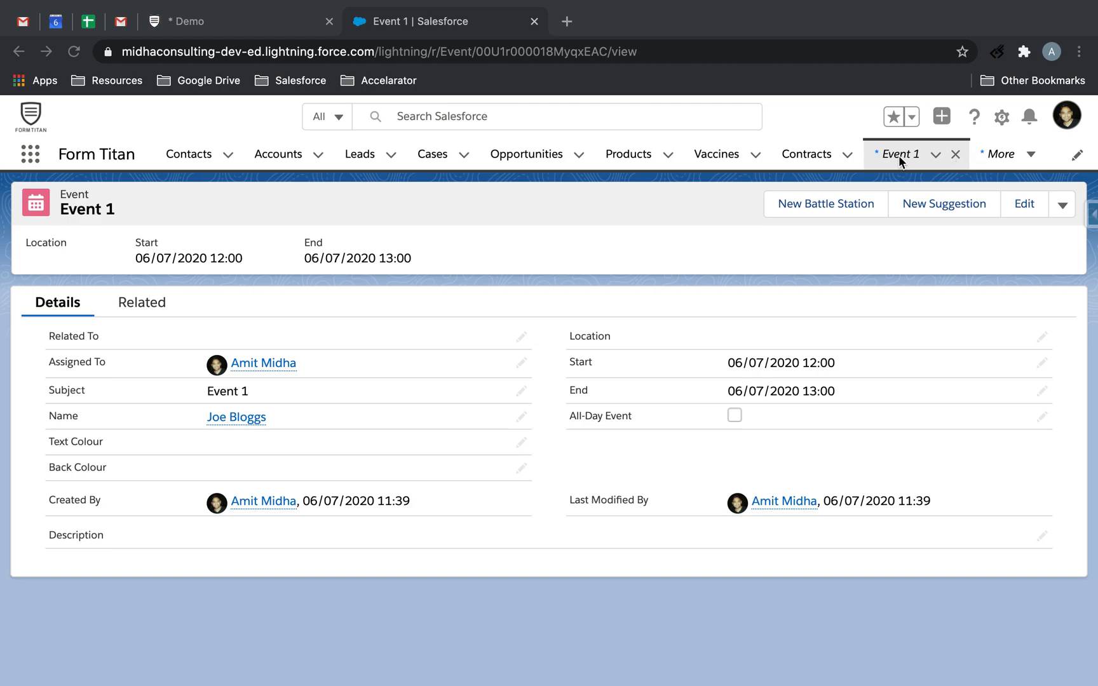
{"action": "mouse_move", "coordinate": [901, 154]}
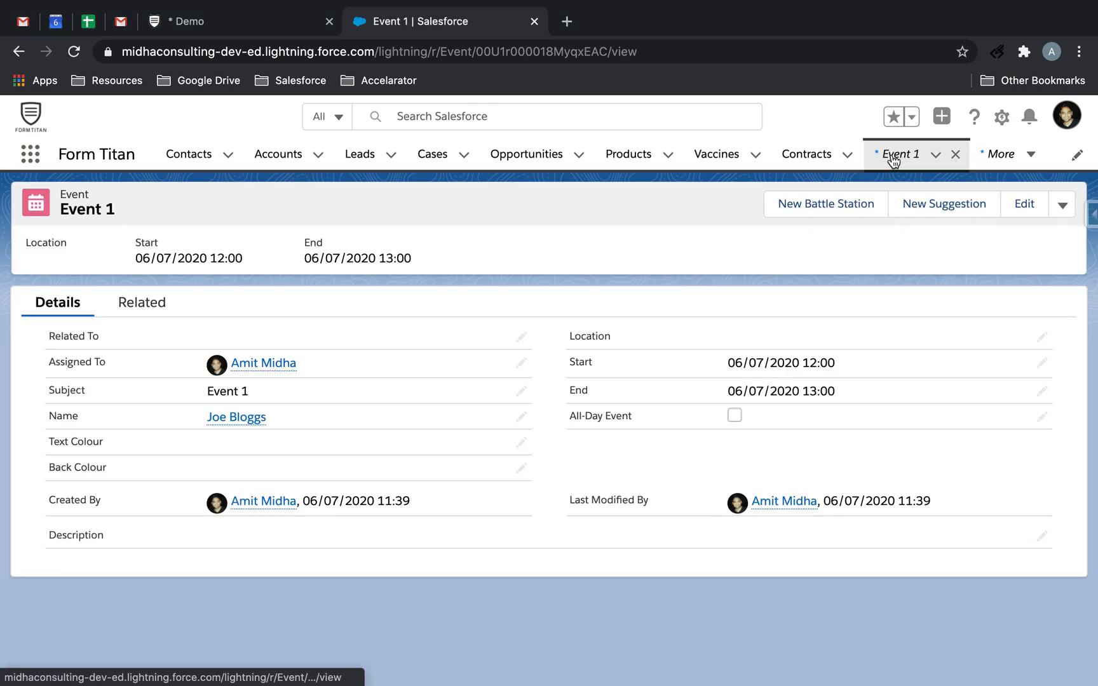
{"action": "mouse_move", "coordinate": [17, 52]}
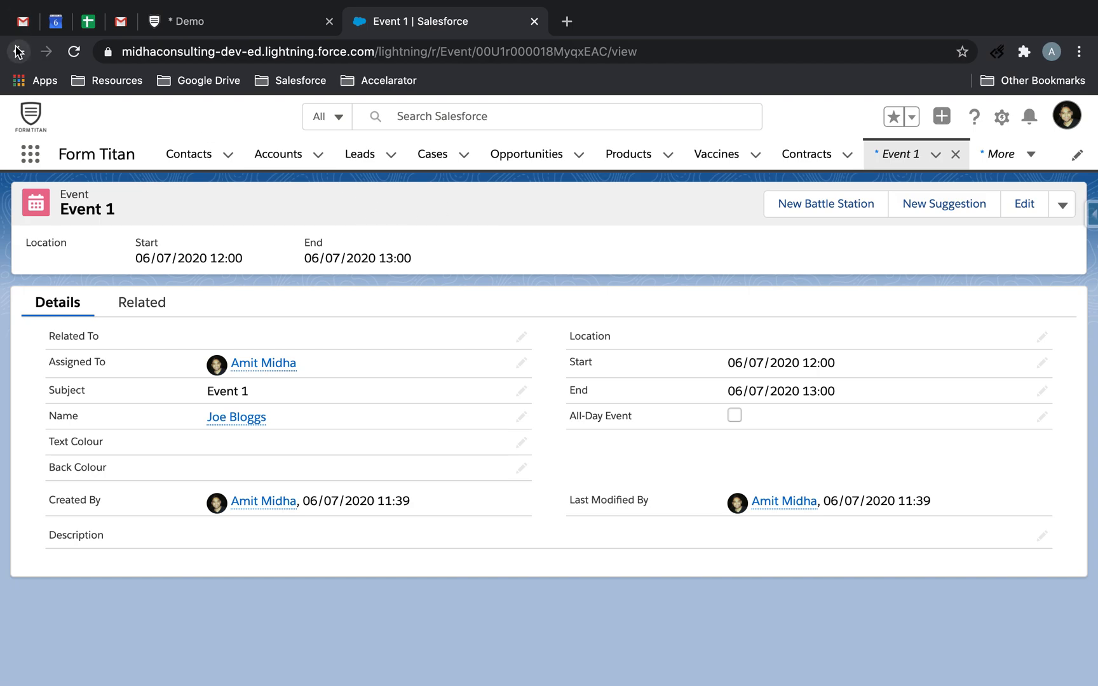
{"action": "mouse_move", "coordinate": [221, 28]}
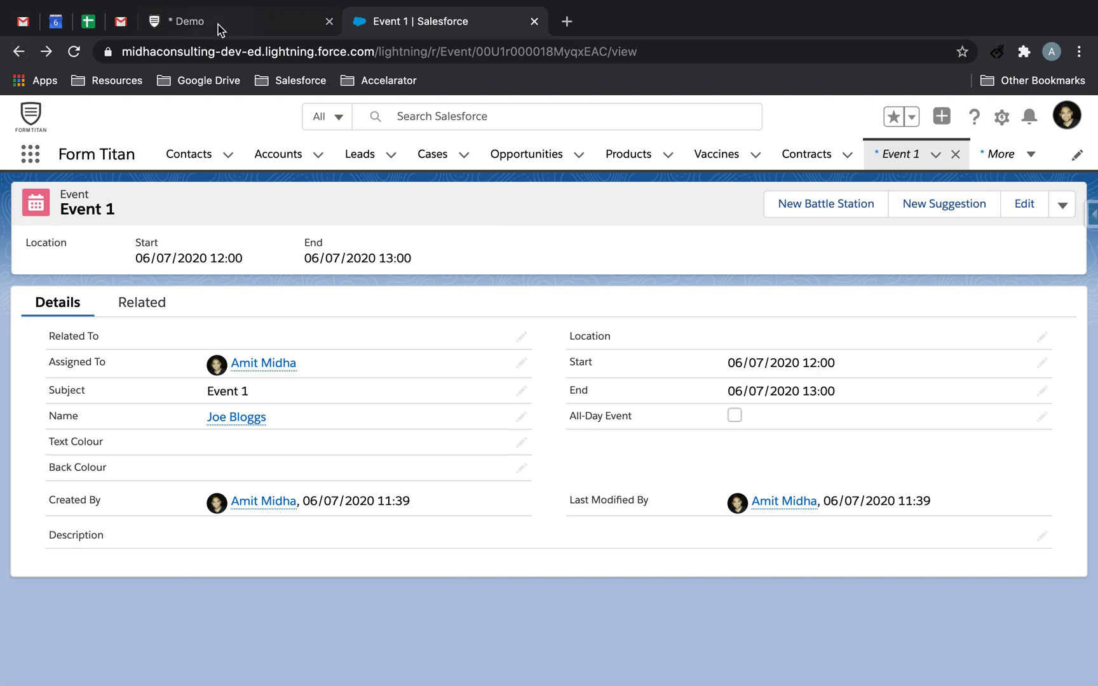
Place a Calendar element under the Demo form heading showing July 2020, and save.
{"action": "left_click", "coordinate": [210, 21]}
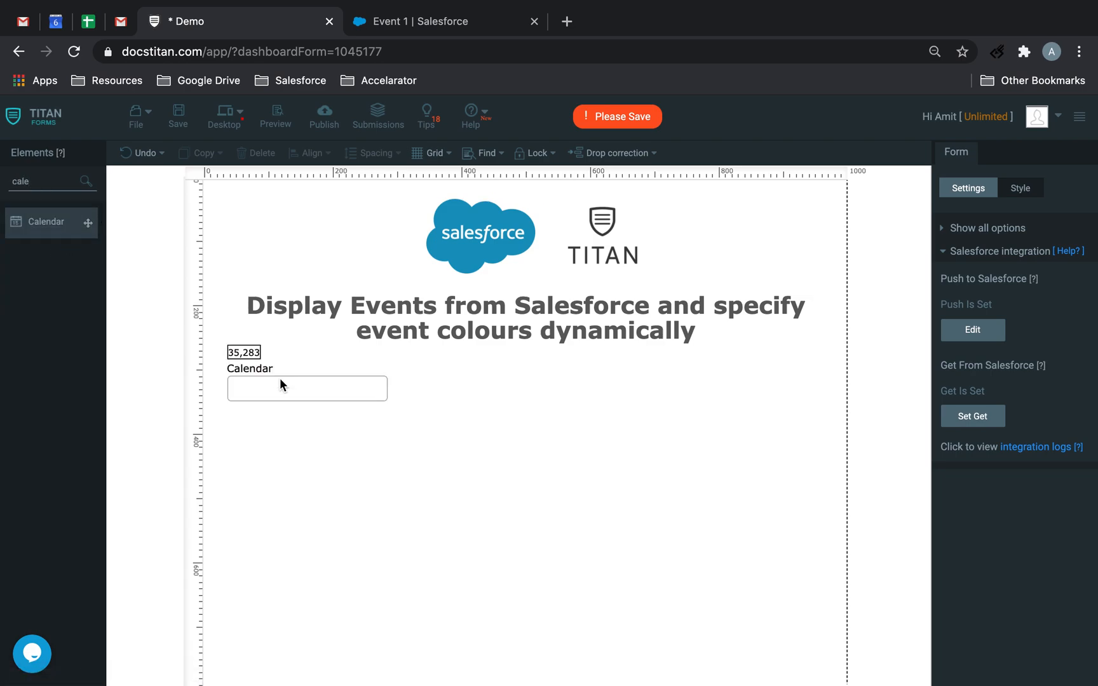
{"action": "left_click", "coordinate": [307, 387]}
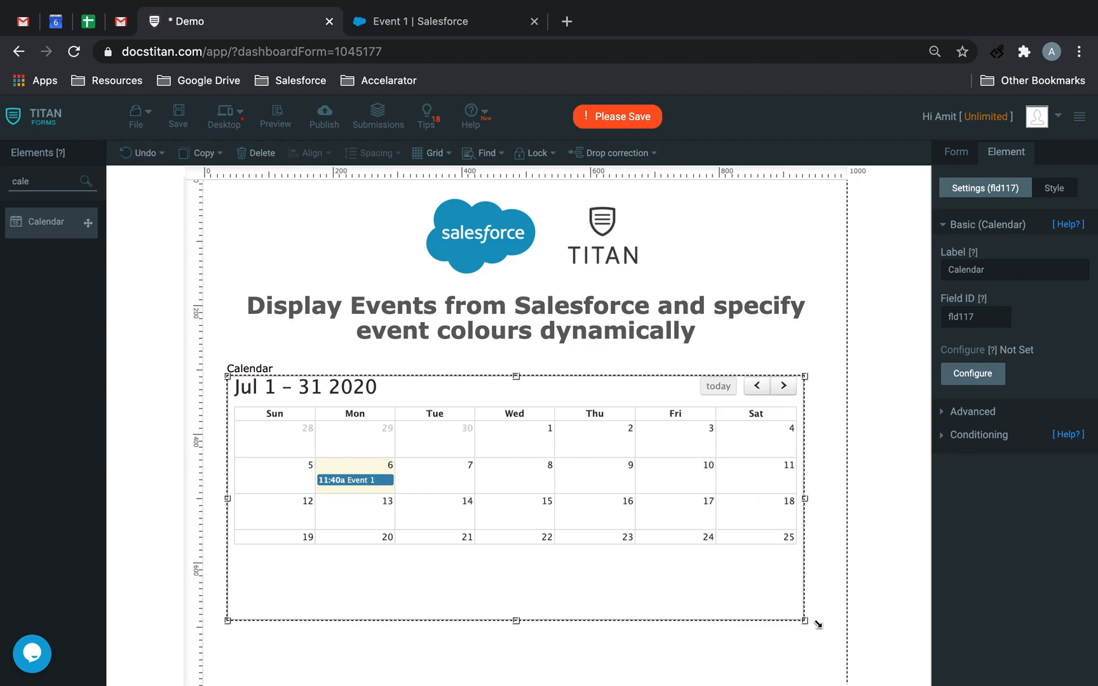
{"action": "left_click", "coordinate": [176, 115]}
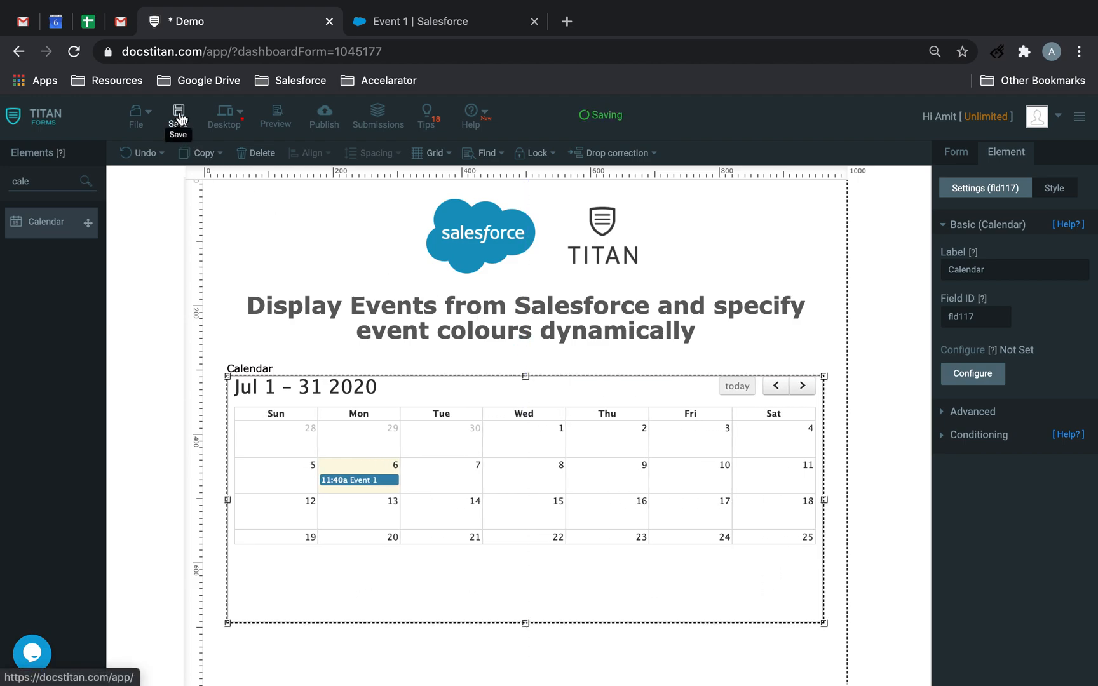
{"action": "left_click", "coordinate": [178, 116]}
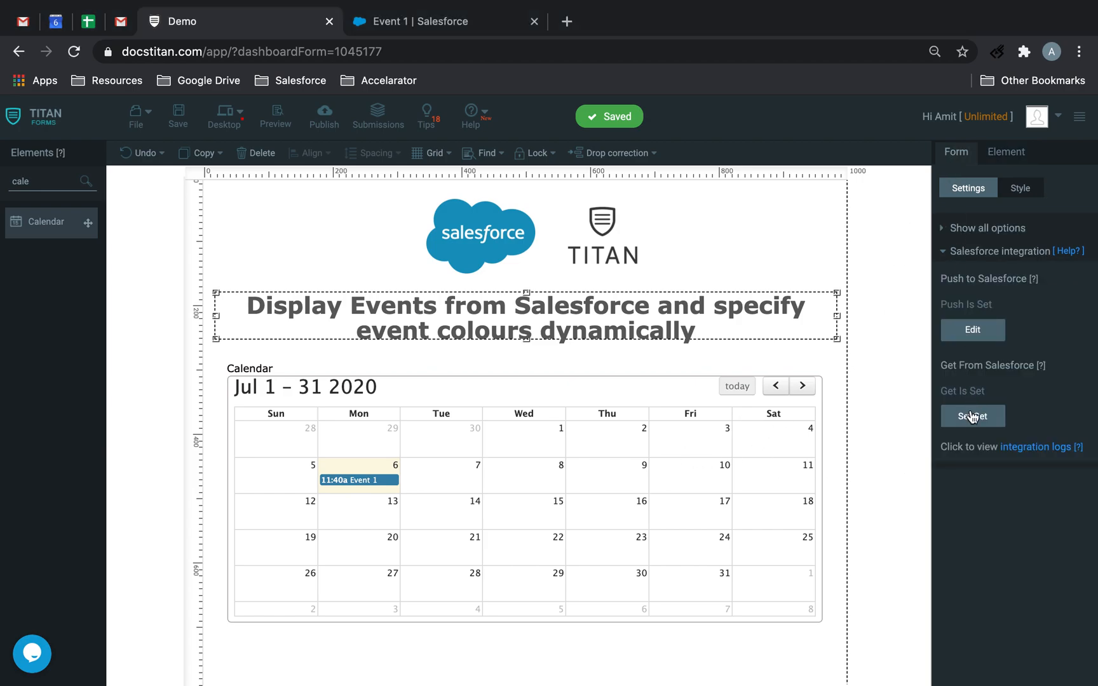
Set up a Salesforce Get mapping fetching Event records.
{"action": "left_click", "coordinate": [973, 416]}
{"action": "type", "text": "c"}
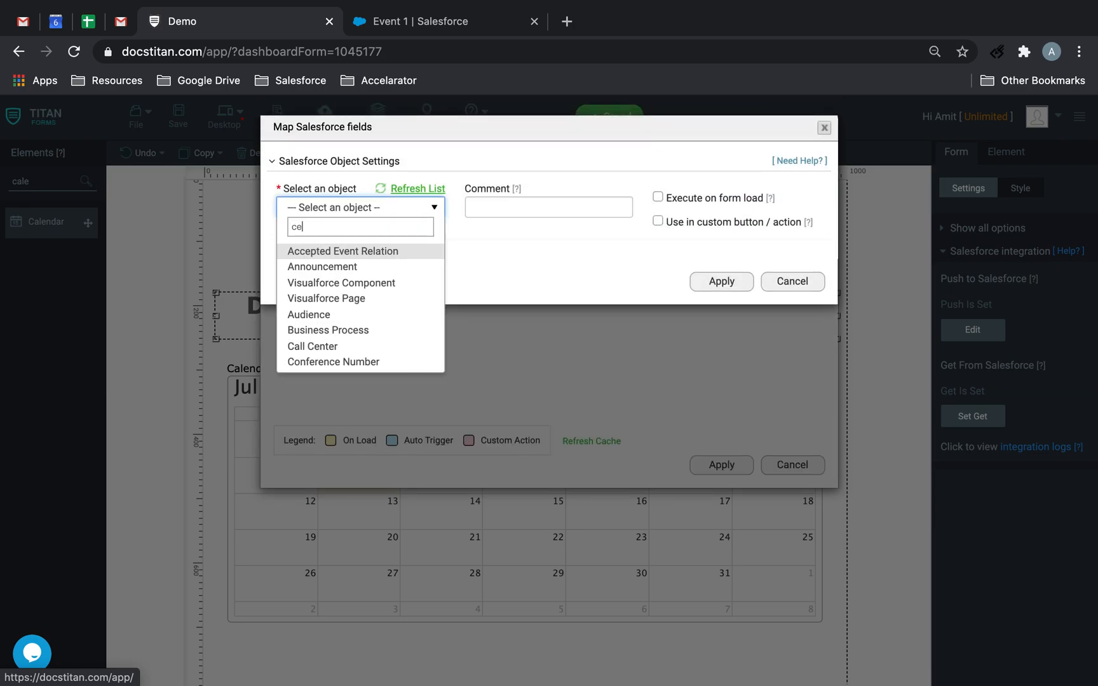
{"action": "type", "text": "evemt"}
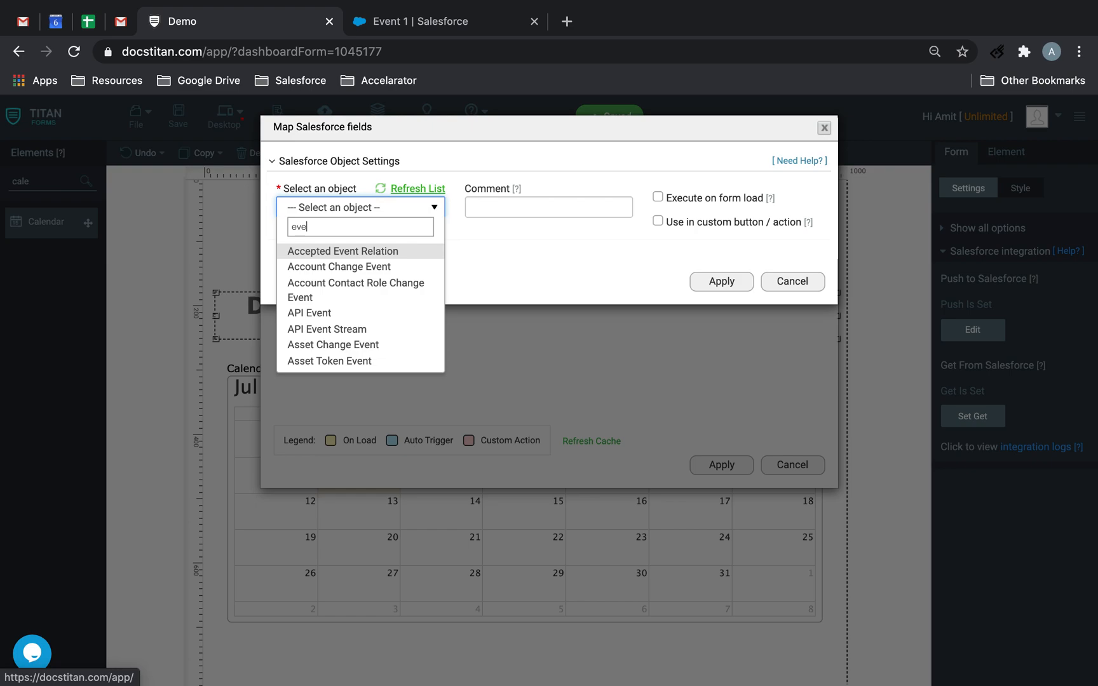
{"action": "scroll", "scroll_direction": "down", "scroll_amount": 3}
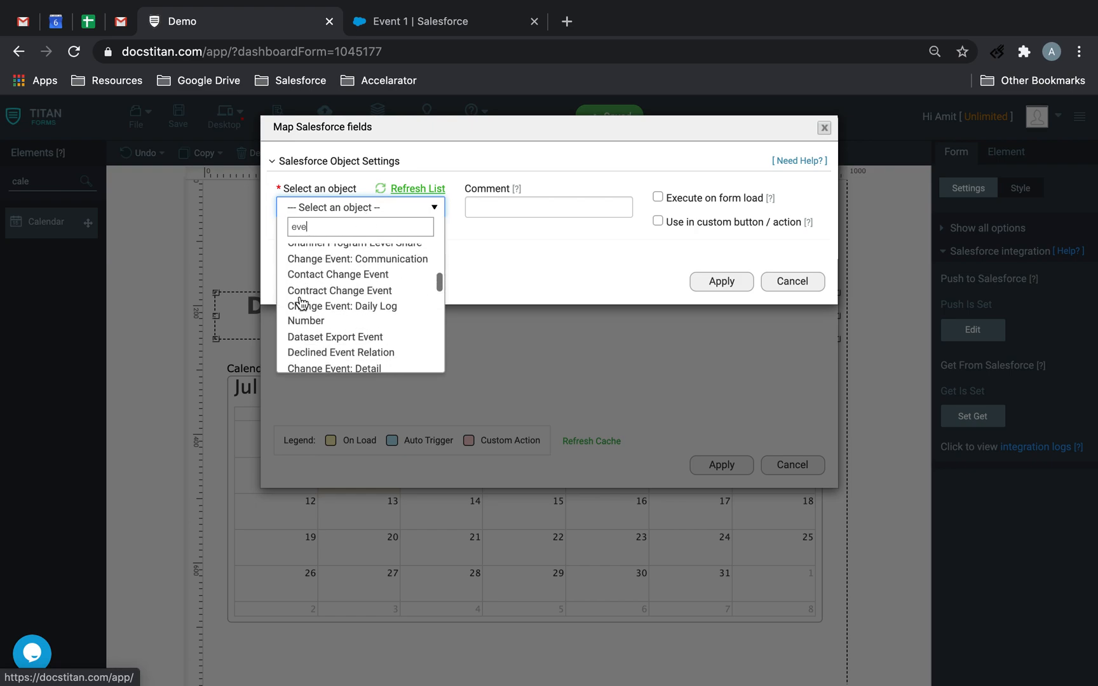
{"action": "scroll", "scroll_direction": "down", "scroll_amount": 3}
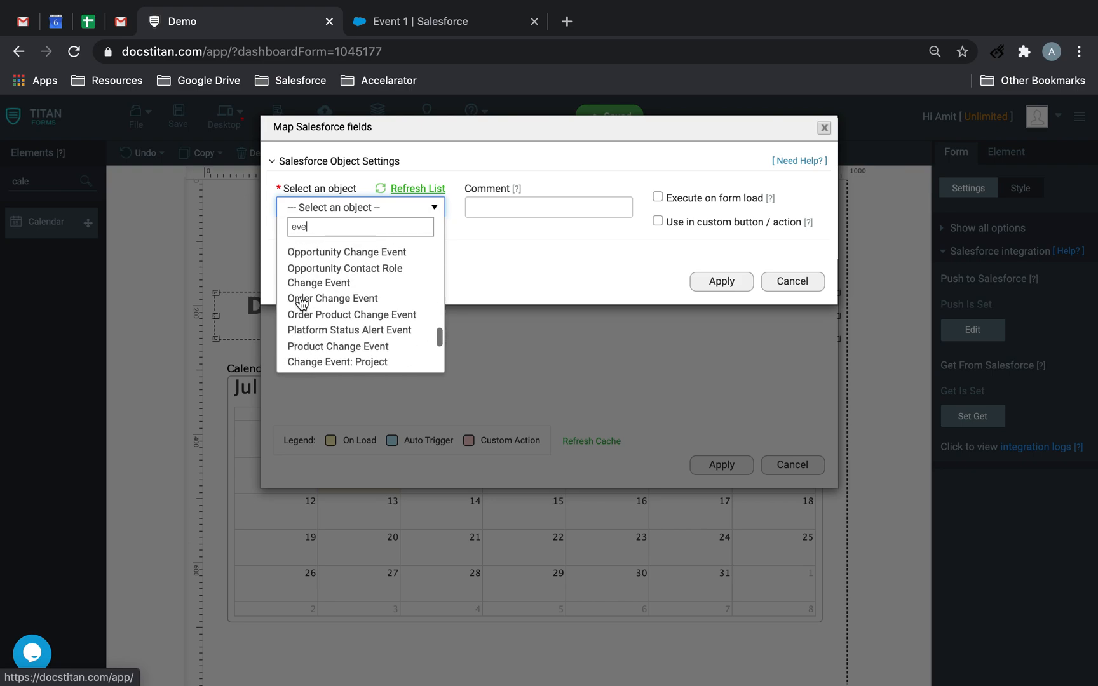
{"action": "scroll", "scroll_direction": "up", "scroll_amount": 3}
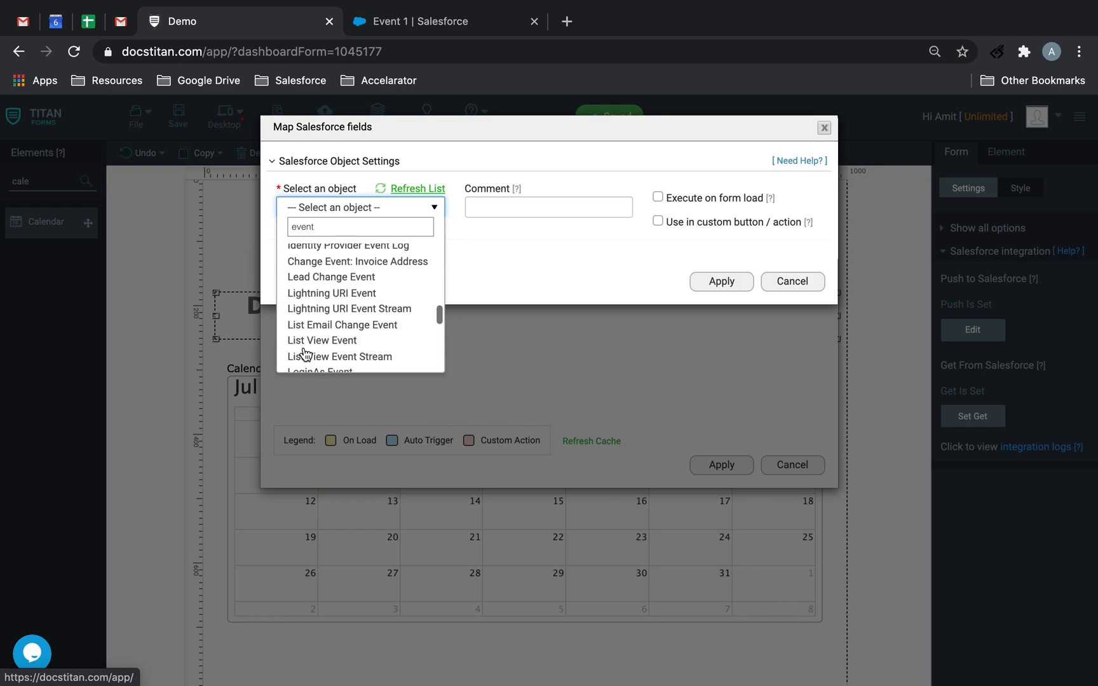
{"action": "scroll", "scroll_direction": "up", "scroll_amount": 3}
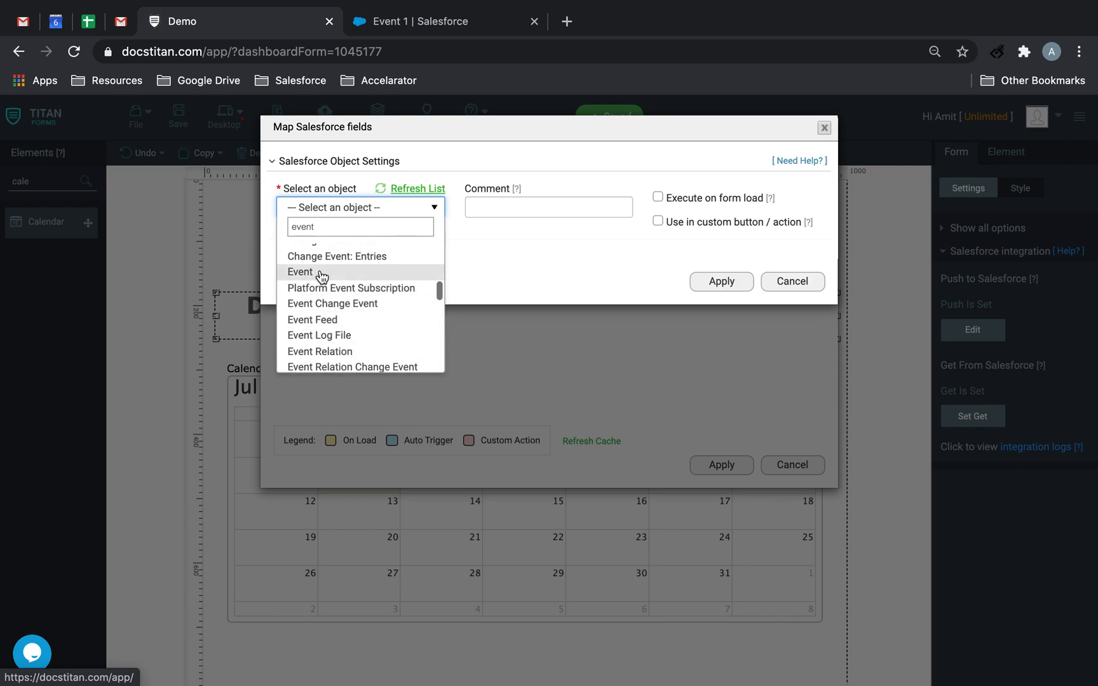
{"action": "left_click", "coordinate": [298, 272]}
{"action": "type", "text": "Bring"}
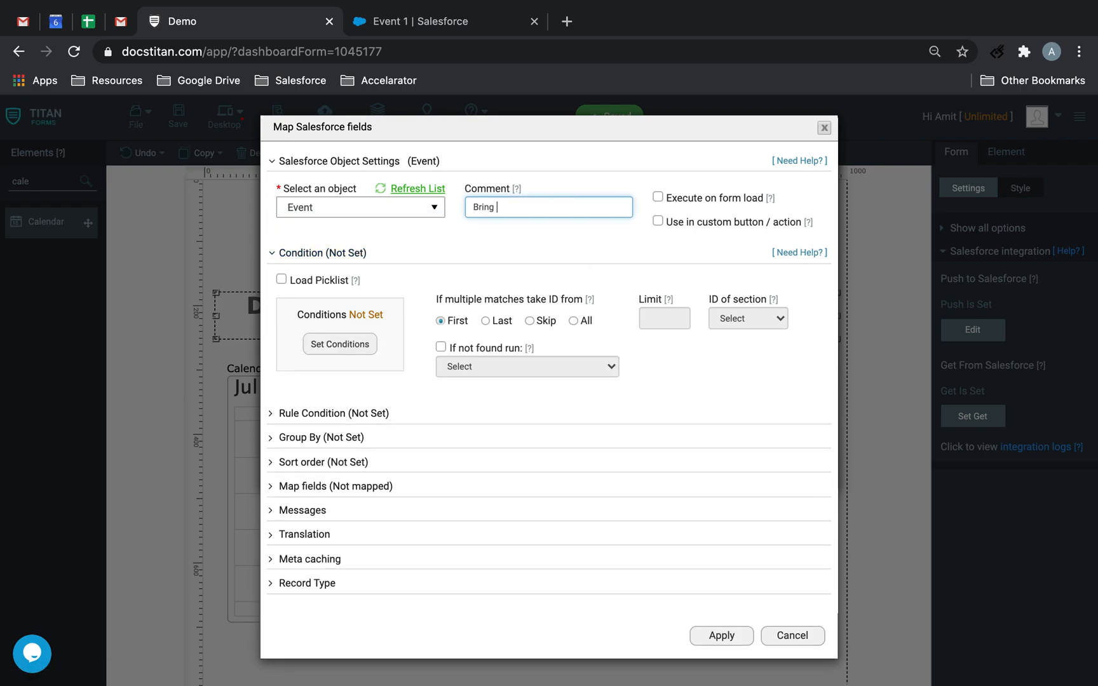
Comment it 'Data From Joe Bloggs' and execute the pull on form load.
{"action": "type", "text": "Data From"}
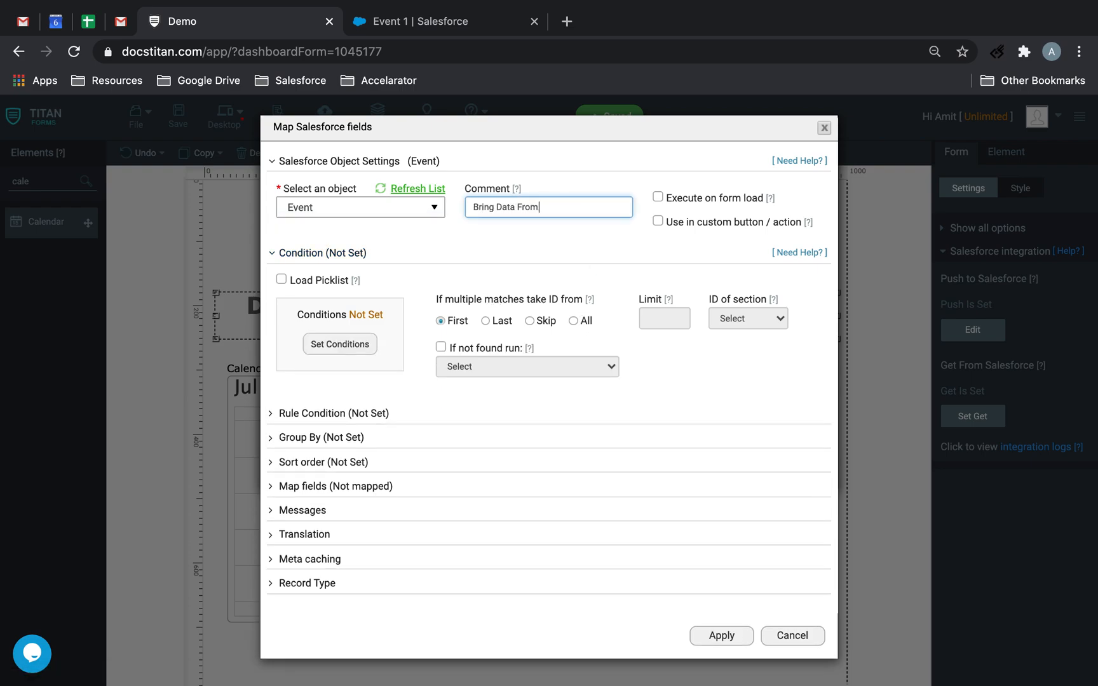
{"action": "type", "text": "Joe Bloggs"}
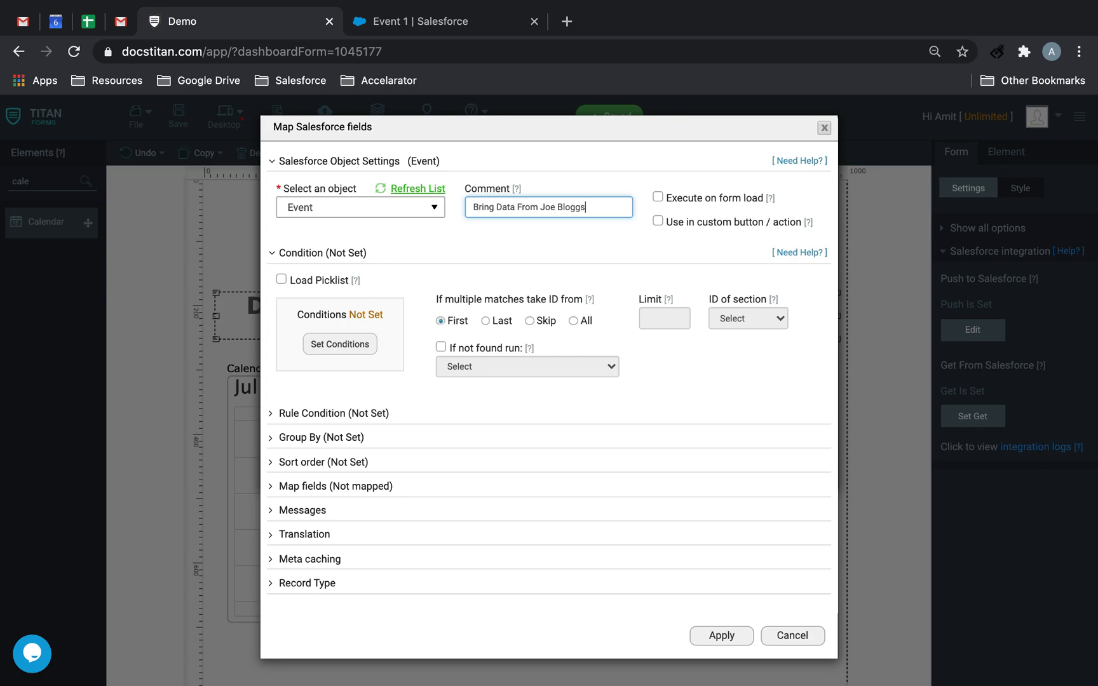
{"action": "left_click", "coordinate": [657, 198]}
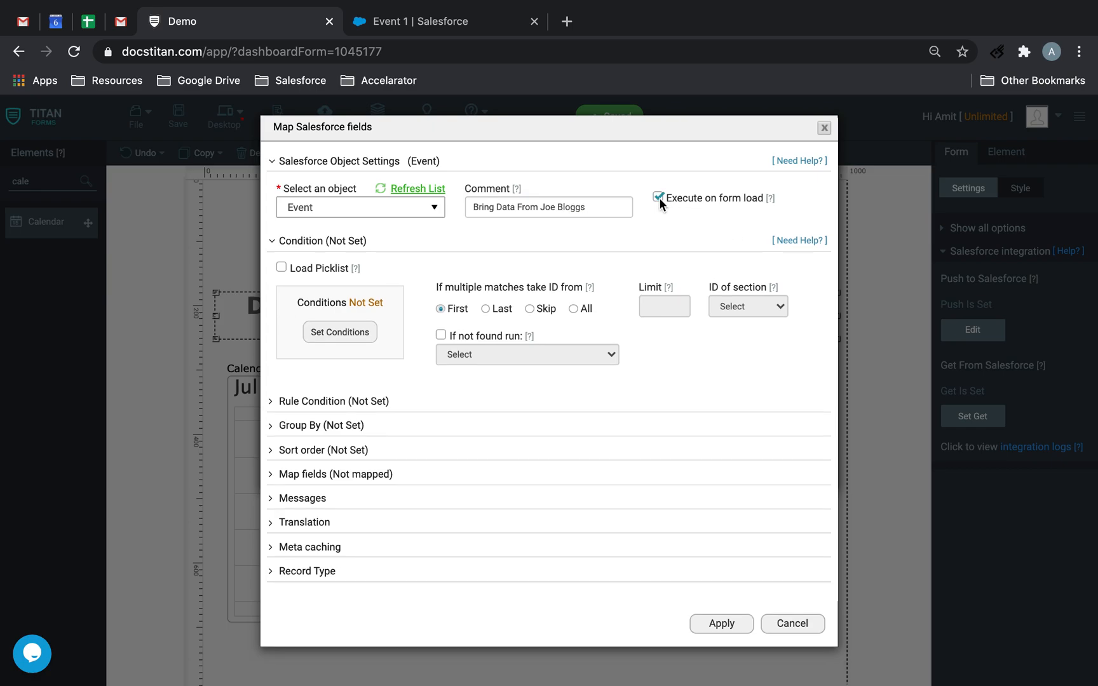
{"action": "left_click", "coordinate": [339, 332]}
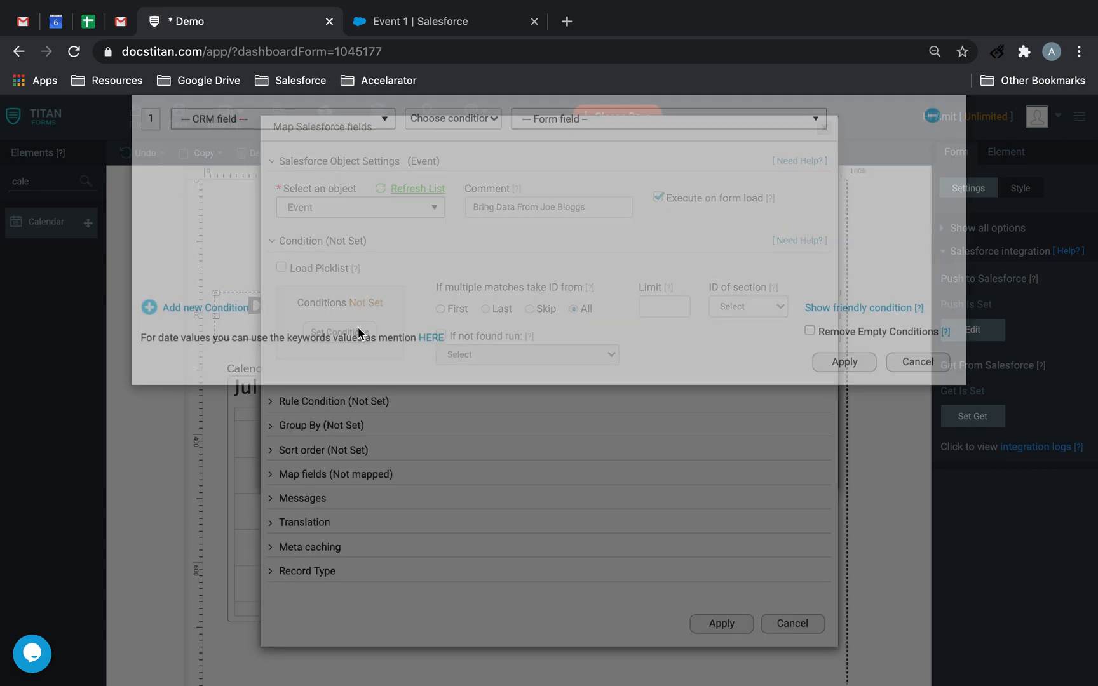
Add a condition: Name ID Equals a custom Other value.
{"action": "left_click", "coordinate": [339, 332]}
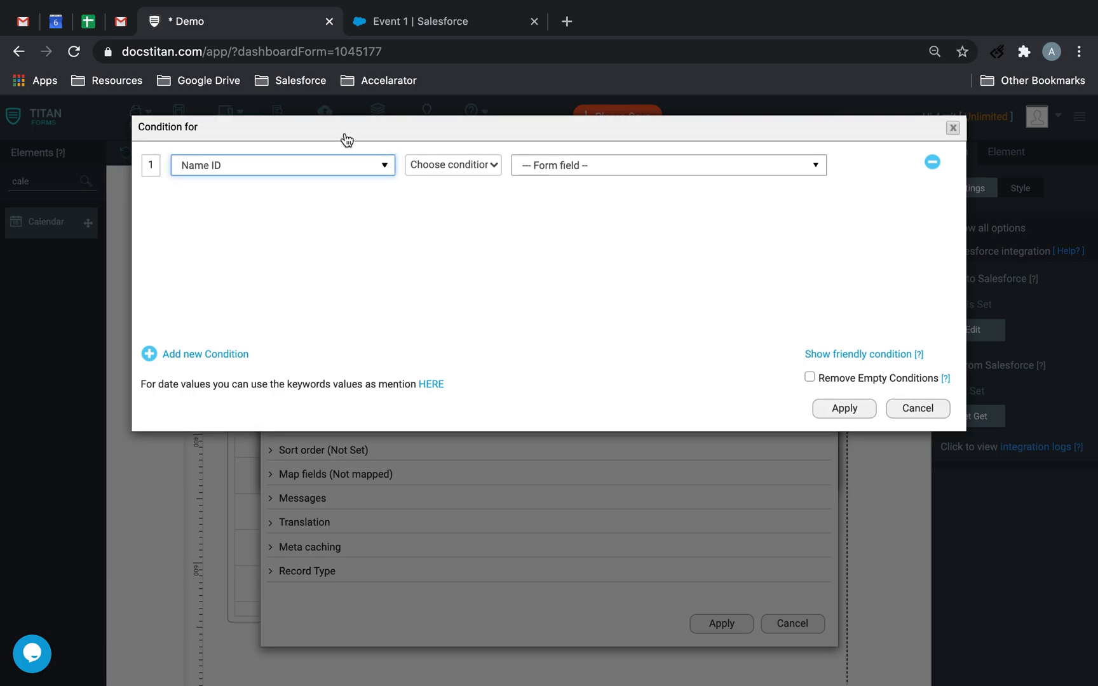
{"action": "left_click", "coordinate": [421, 22]}
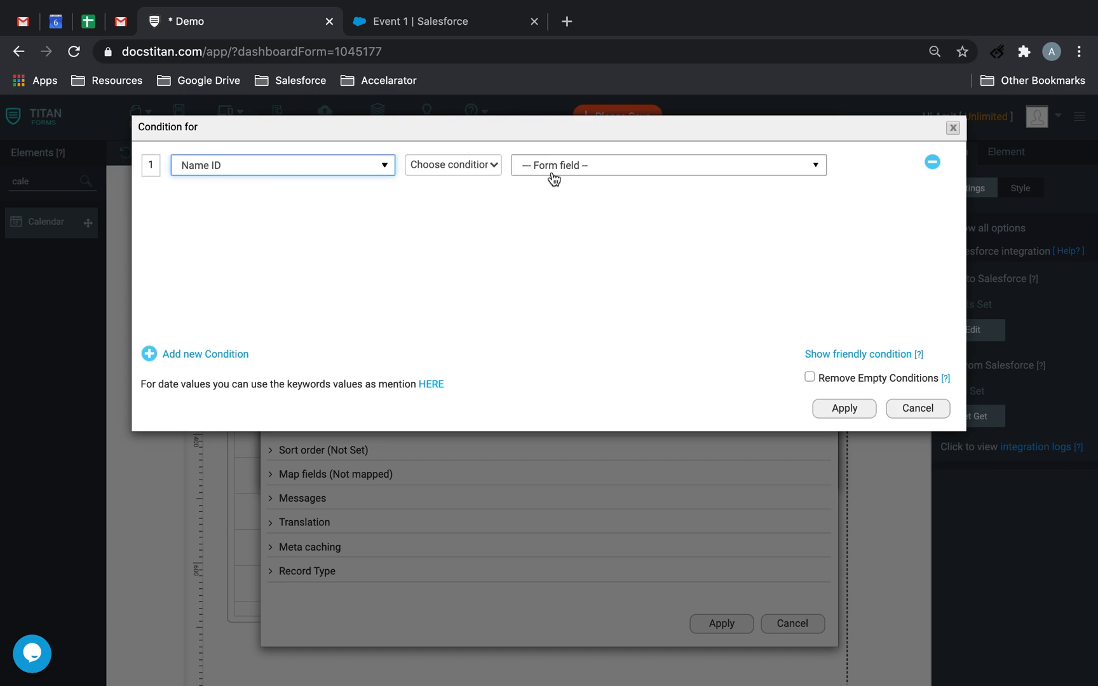
{"action": "left_click", "coordinate": [667, 164]}
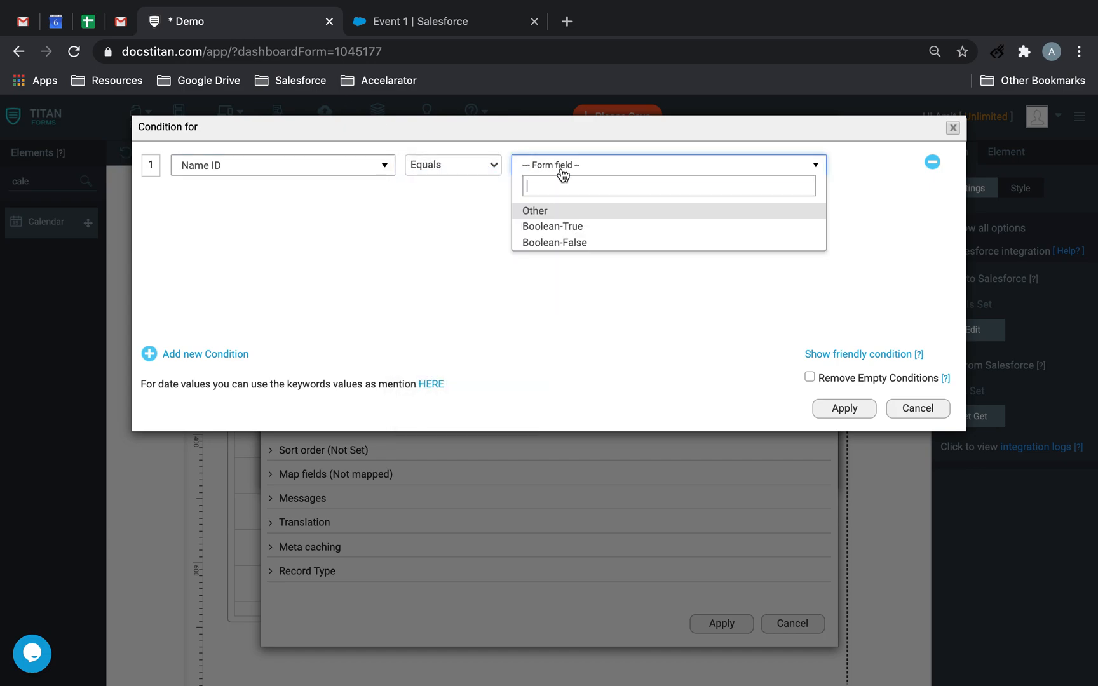
{"action": "type", "text": "ot"}
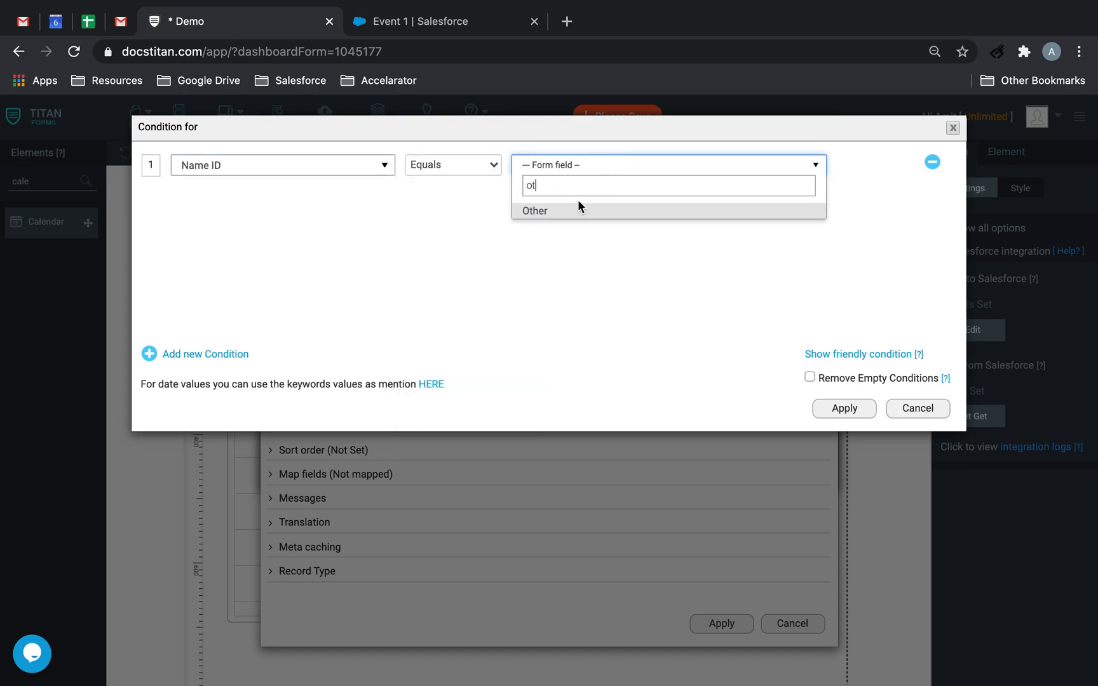
{"action": "left_click", "coordinate": [434, 22]}
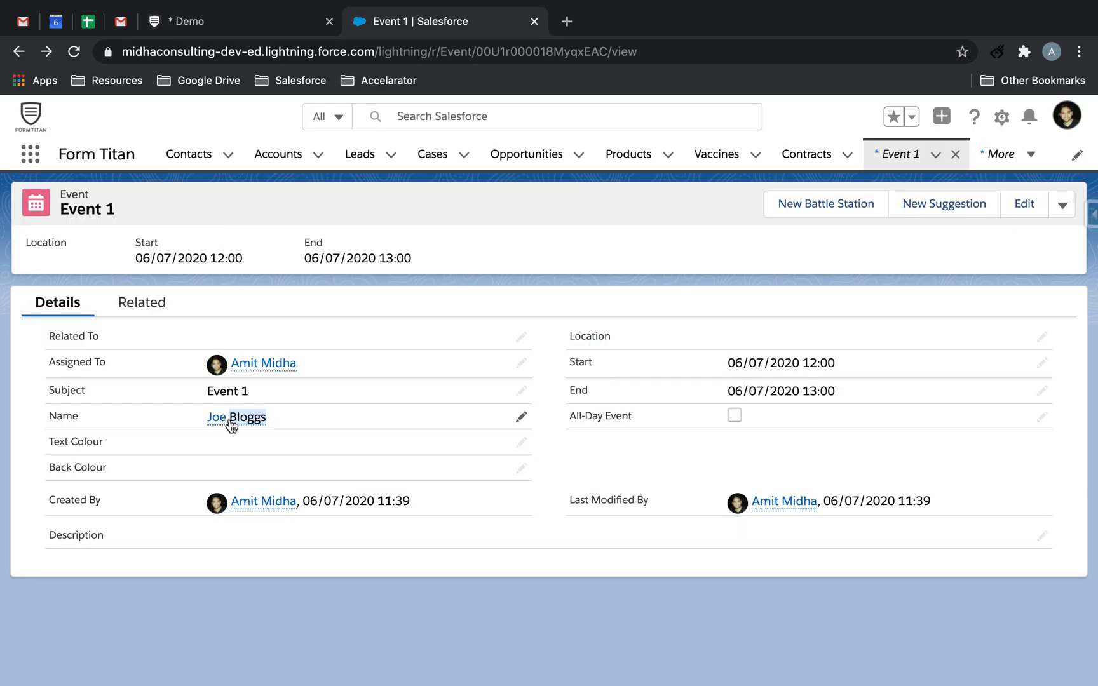
Open Joe Bloggs' contact from Event 1 and select its record Id in the URL.
{"action": "left_click", "coordinate": [236, 417]}
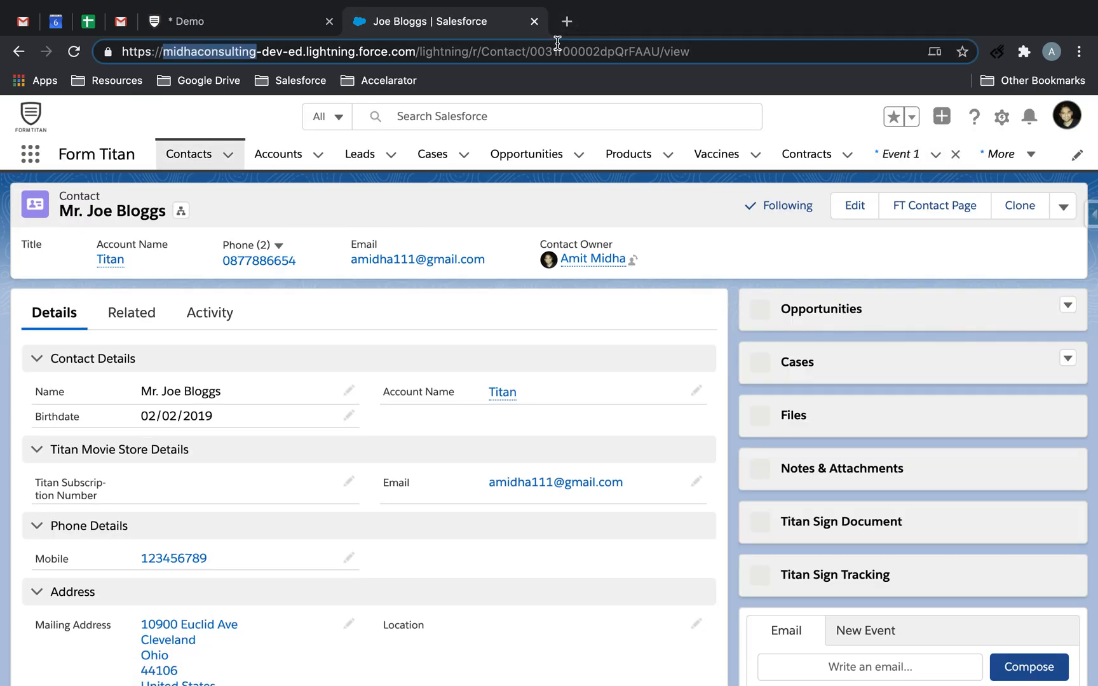
{"action": "left_click", "coordinate": [899, 154]}
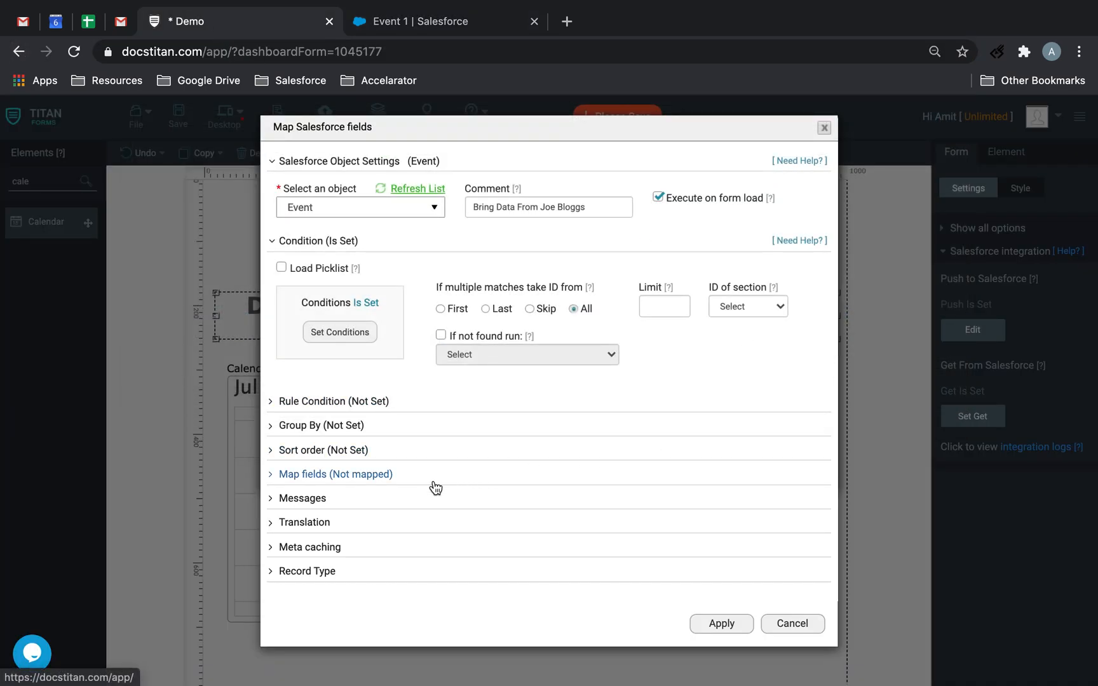
Map the calendar title to Name ID Full Name and the tooltip to Subject.
{"action": "left_click", "coordinate": [334, 474]}
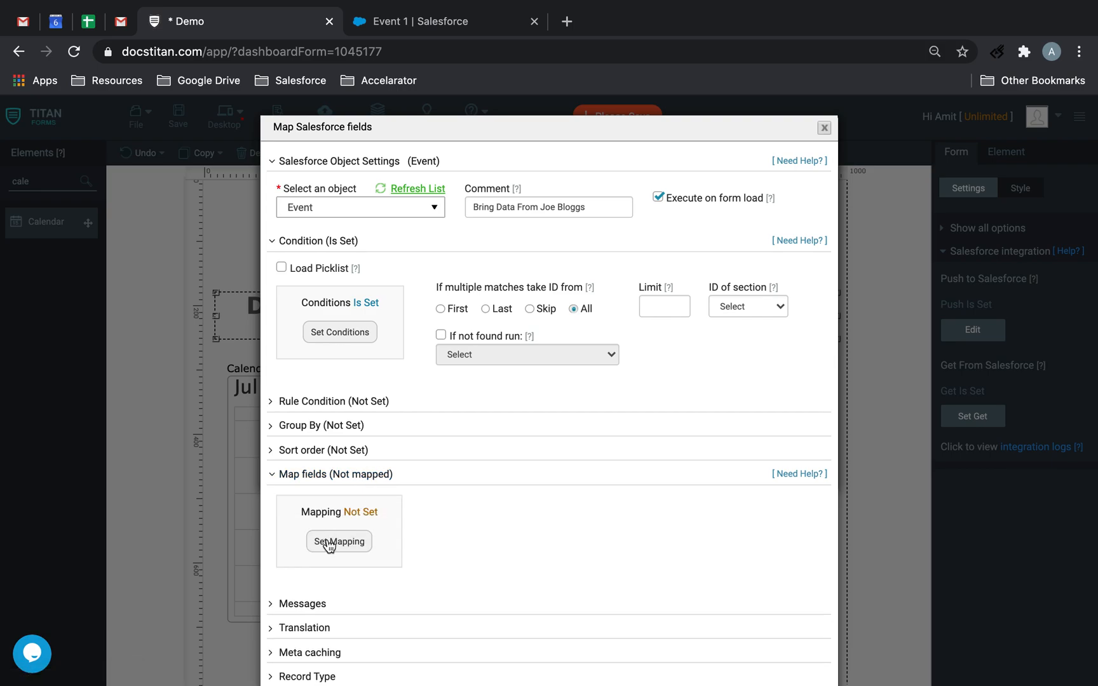
{"action": "left_click", "coordinate": [340, 541]}
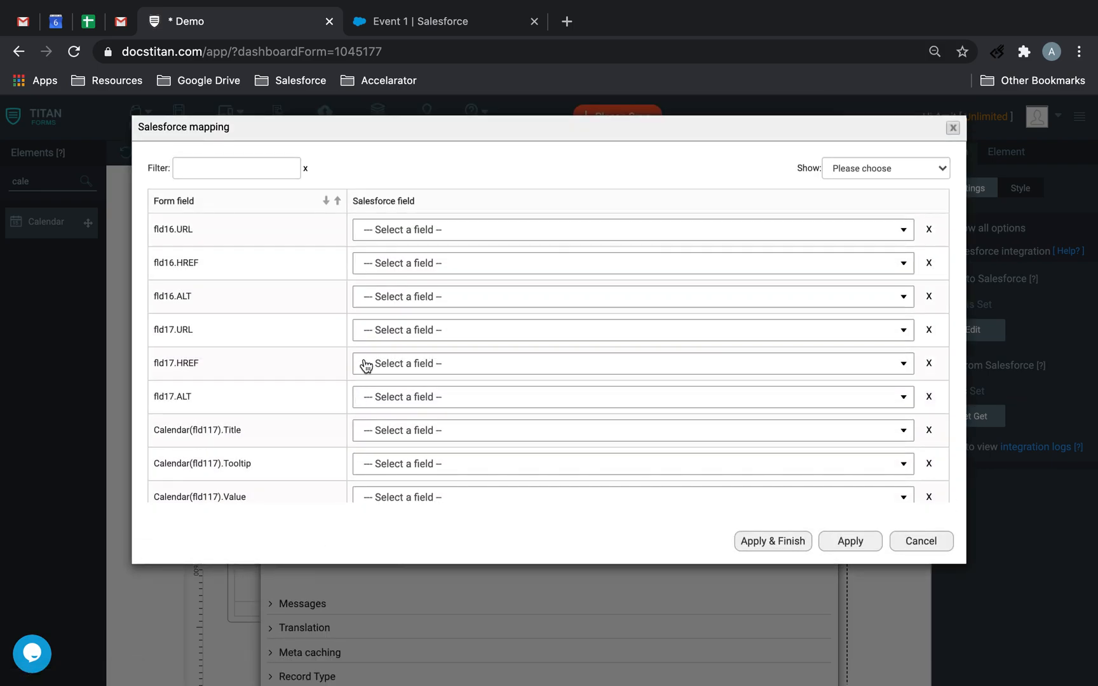
{"action": "scroll", "scroll_direction": "down", "scroll_amount": 3}
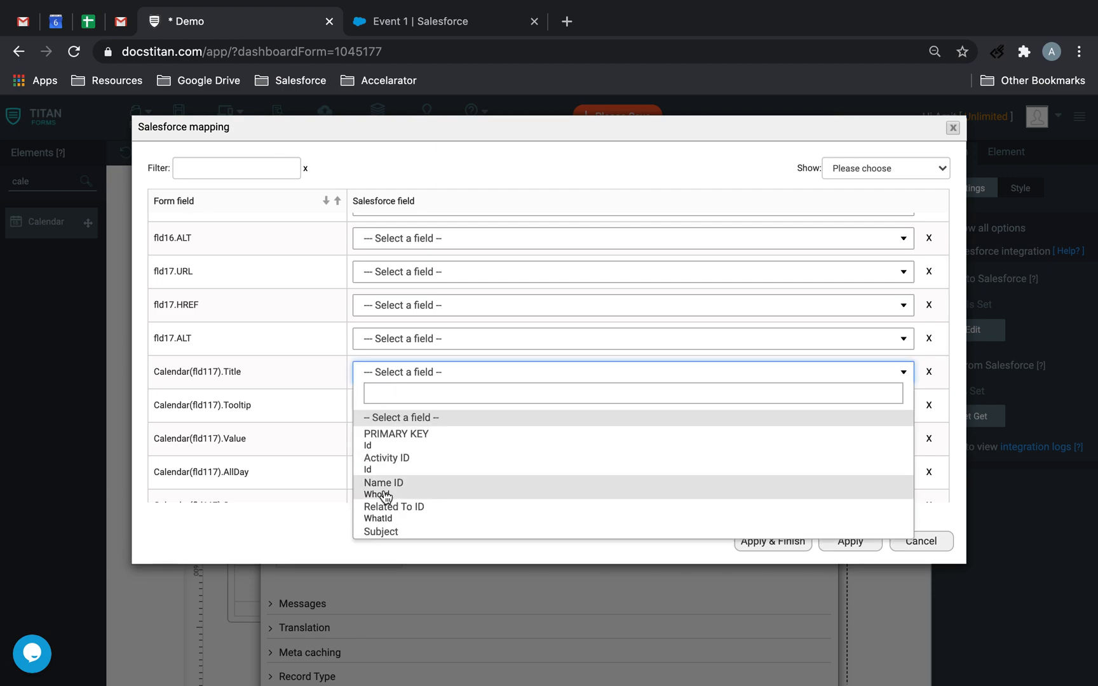
{"action": "left_click", "coordinate": [384, 483]}
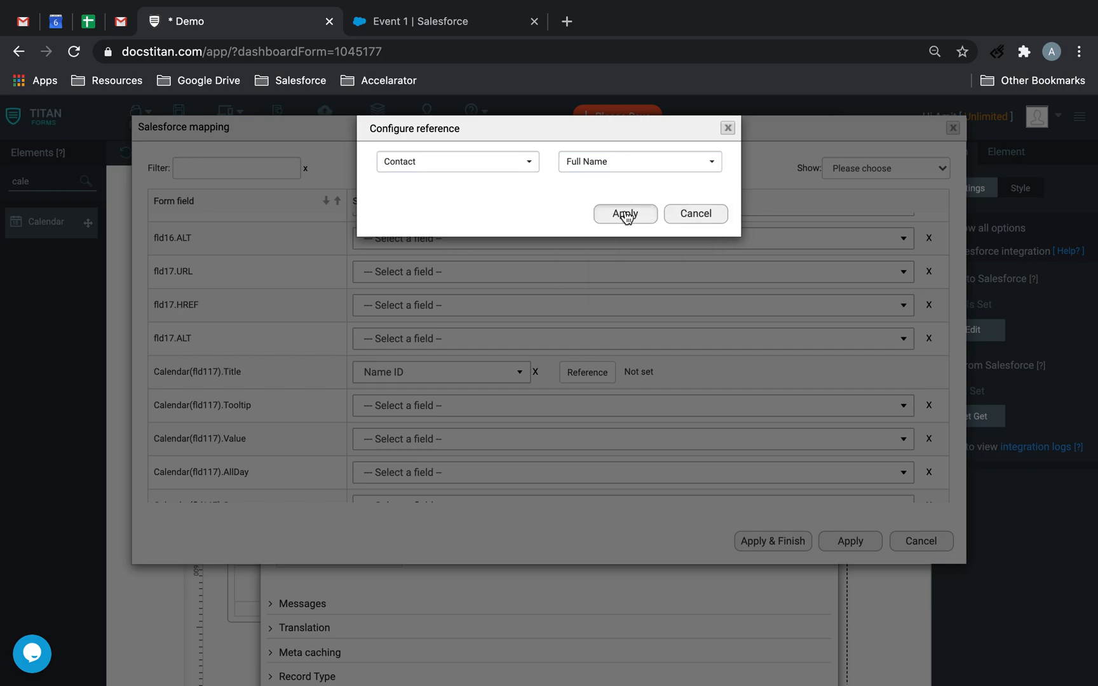
{"action": "left_click", "coordinate": [624, 214]}
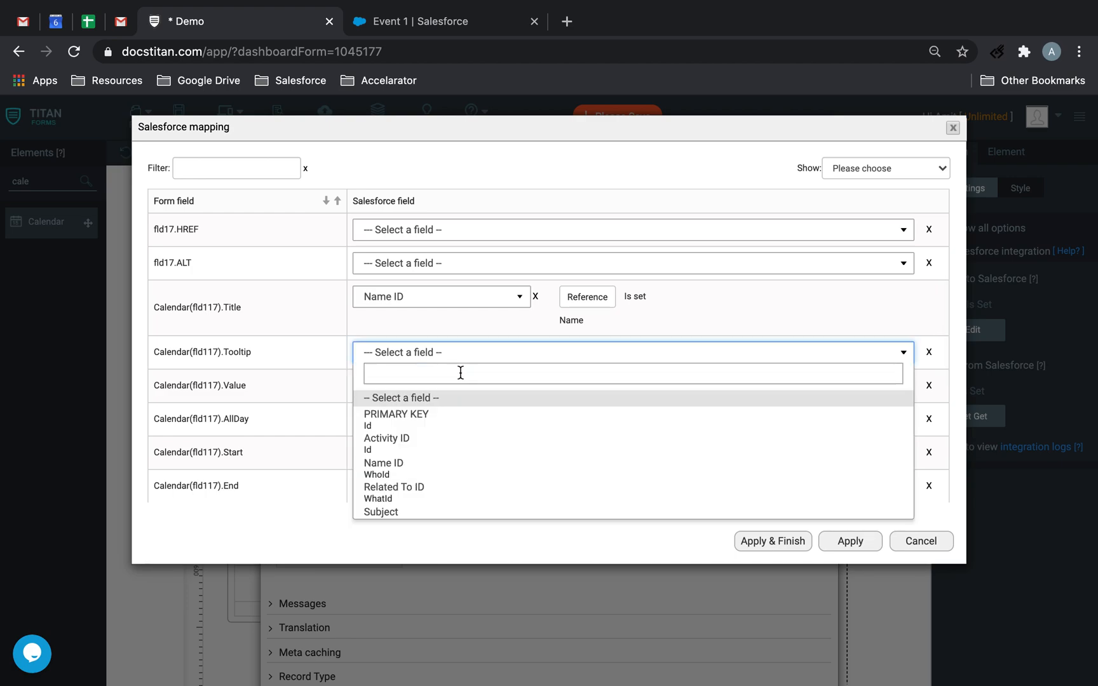
{"action": "left_click", "coordinate": [380, 511]}
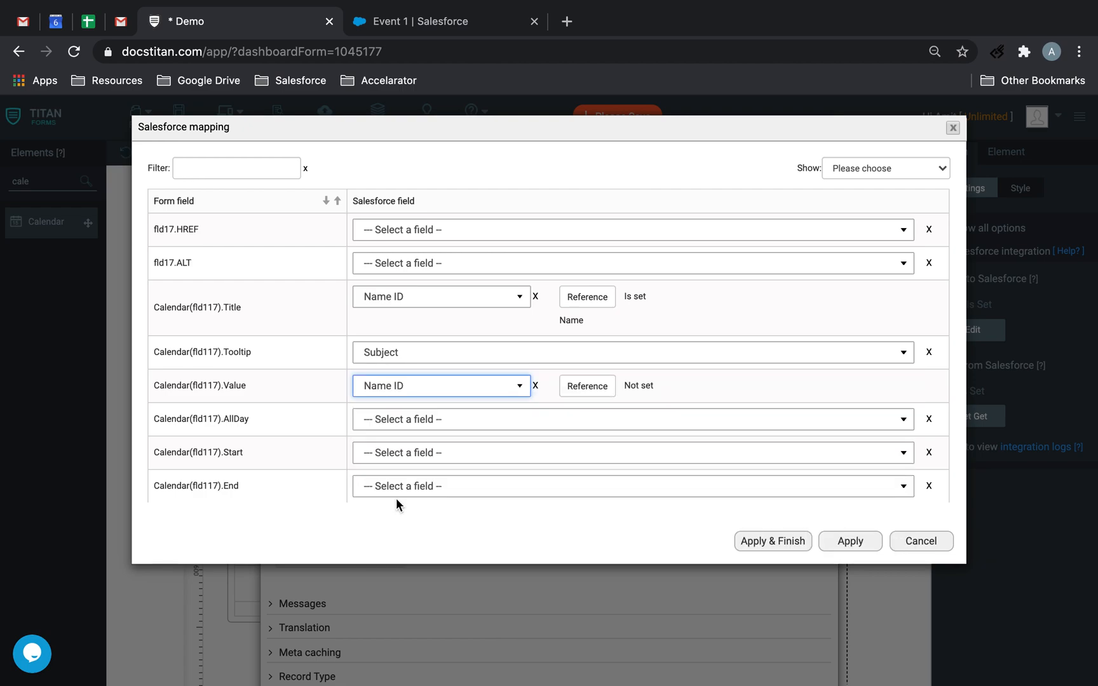
Map Color to Text Colour and BackColor to Back Colour, then Apply & Finish.
{"action": "scroll", "scroll_direction": "down", "scroll_amount": 3}
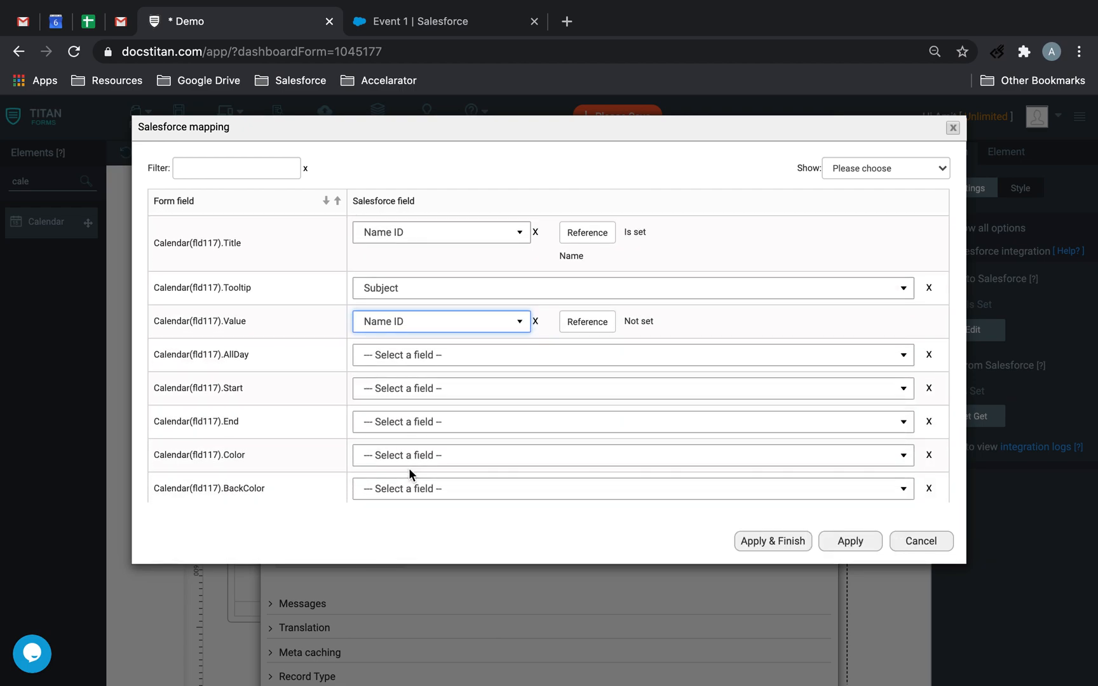
{"action": "left_click", "coordinate": [441, 321]}
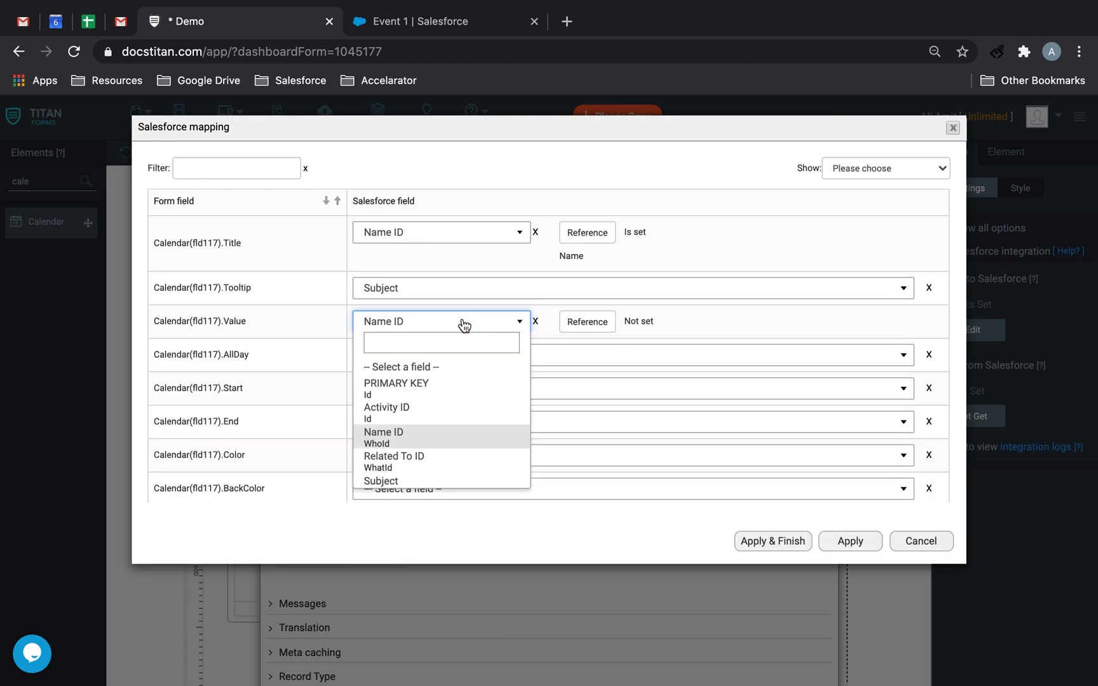
{"action": "left_click", "coordinate": [384, 432]}
{"action": "type", "text": "c"}
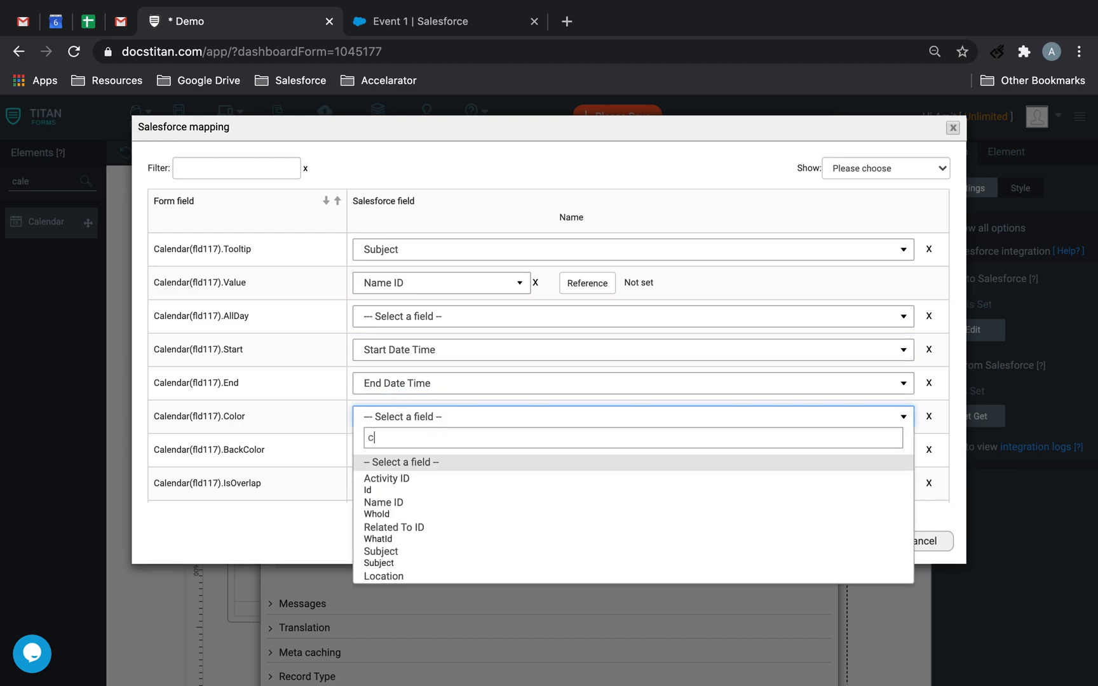
{"action": "type", "text": "ol"}
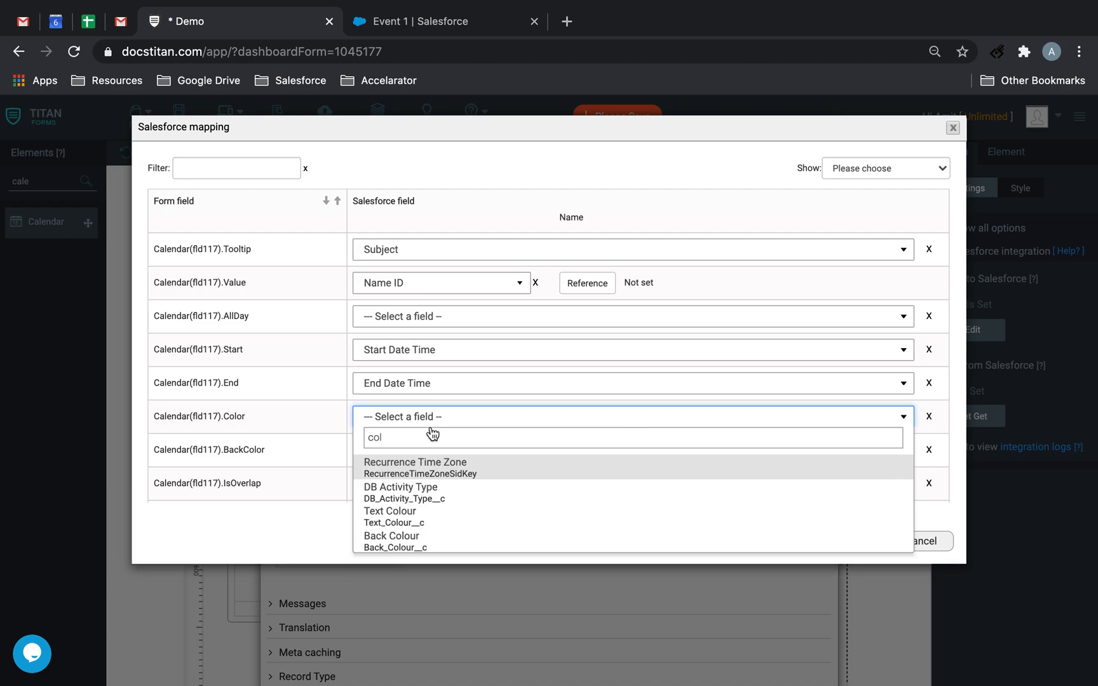
{"action": "left_click", "coordinate": [389, 511]}
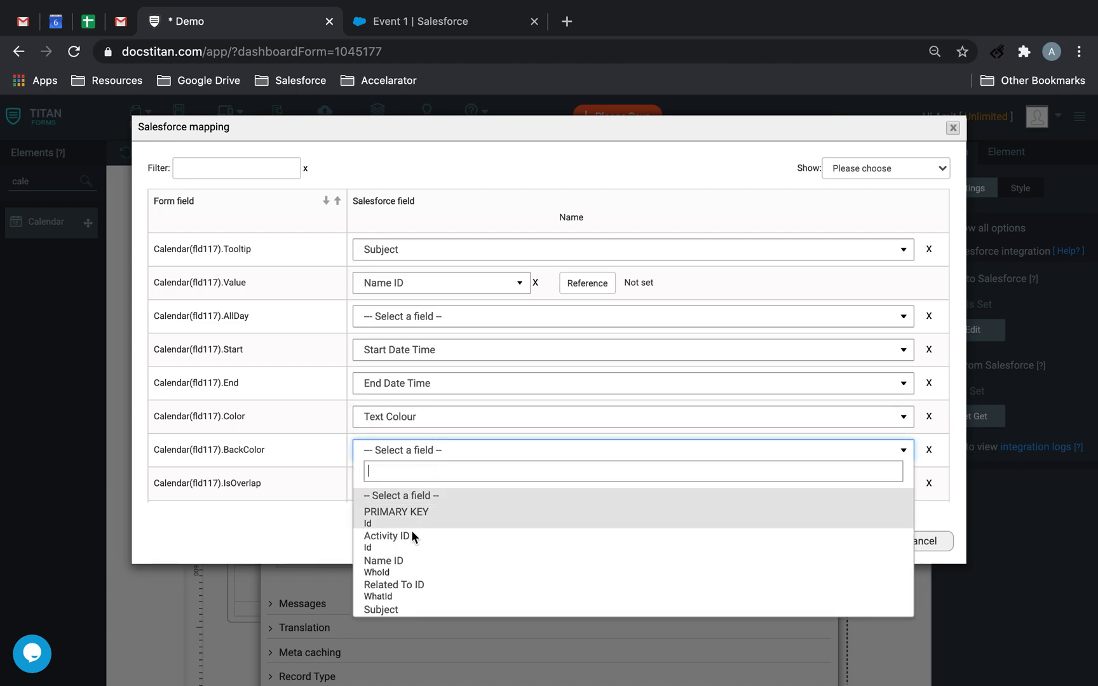
{"action": "type", "text": "back"}
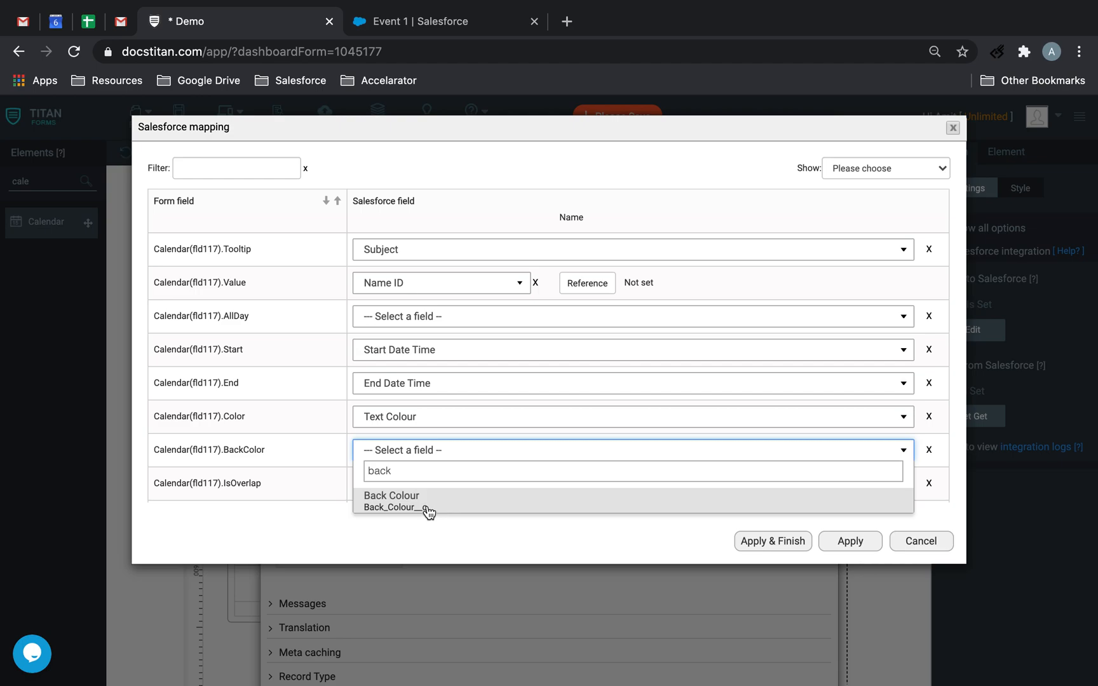
{"action": "left_click", "coordinate": [391, 495]}
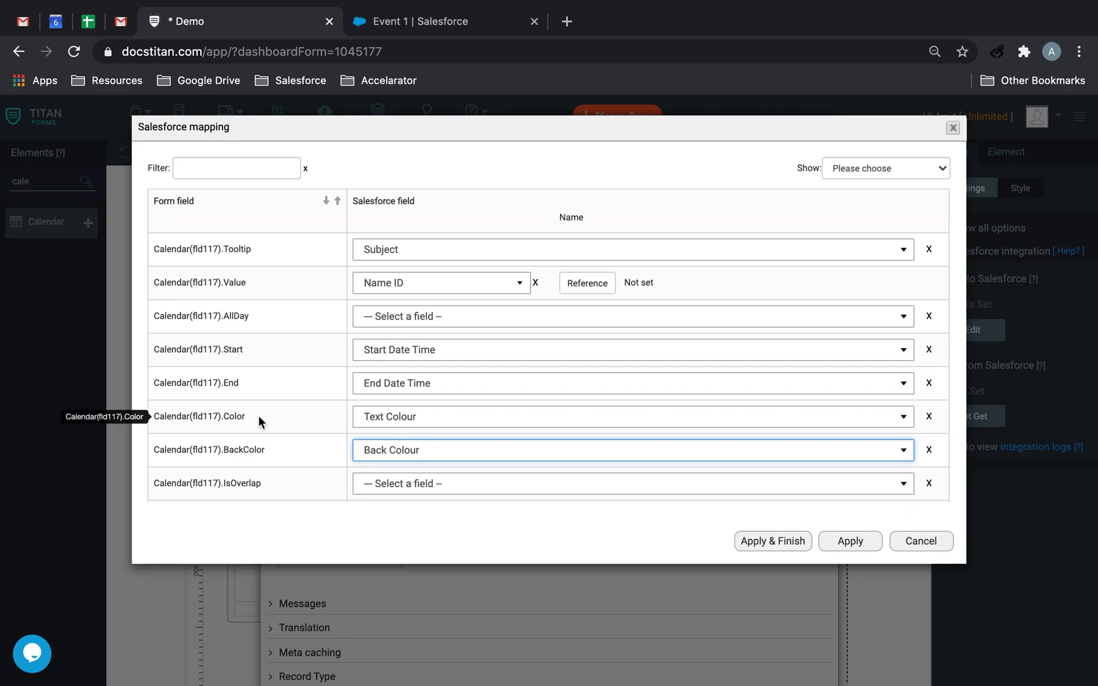
{"action": "mouse_move", "coordinate": [791, 552]}
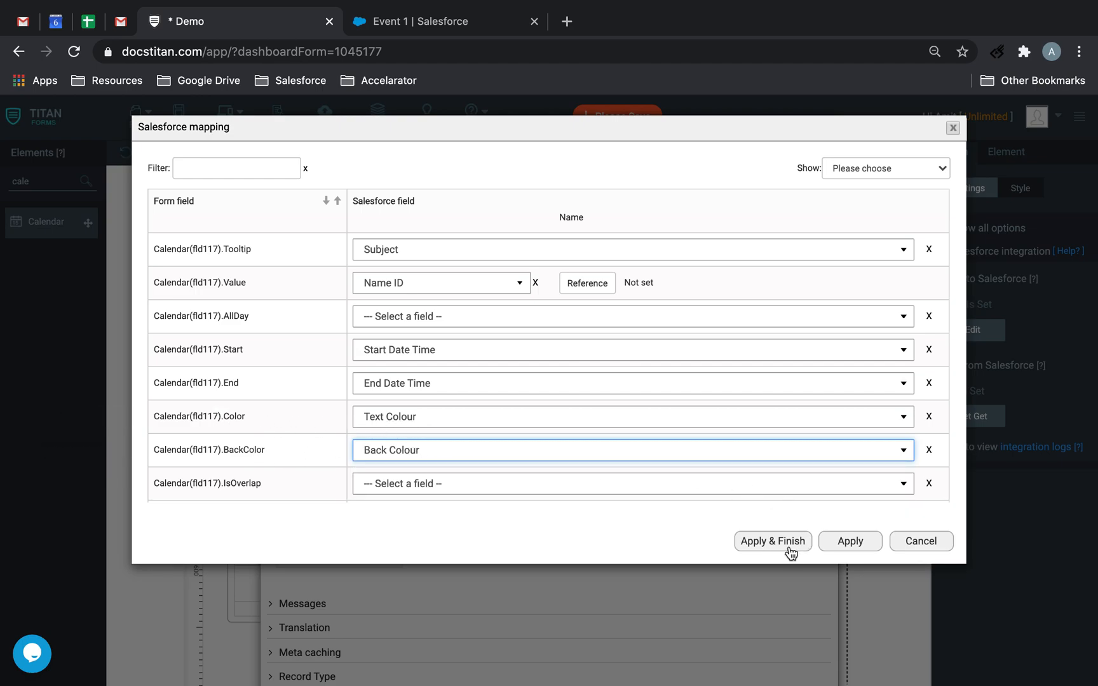
{"action": "left_click", "coordinate": [773, 540]}
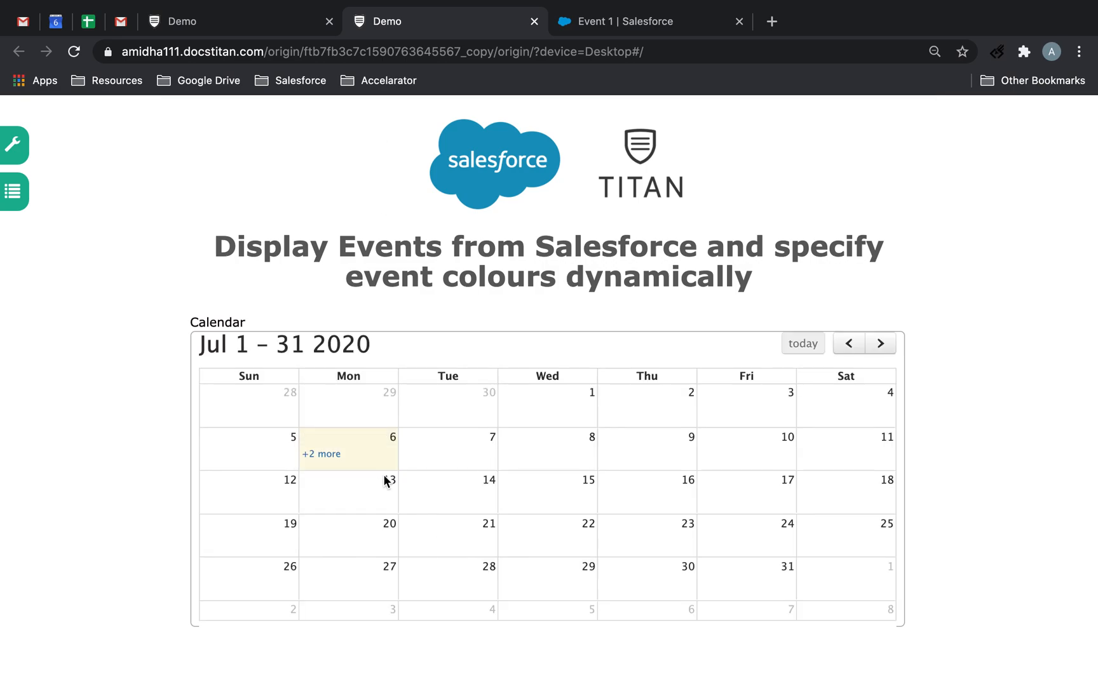
Expand '+2 more' on 6 July to list both events at 11am and 1pm in default blue.
{"action": "left_click", "coordinate": [322, 454]}
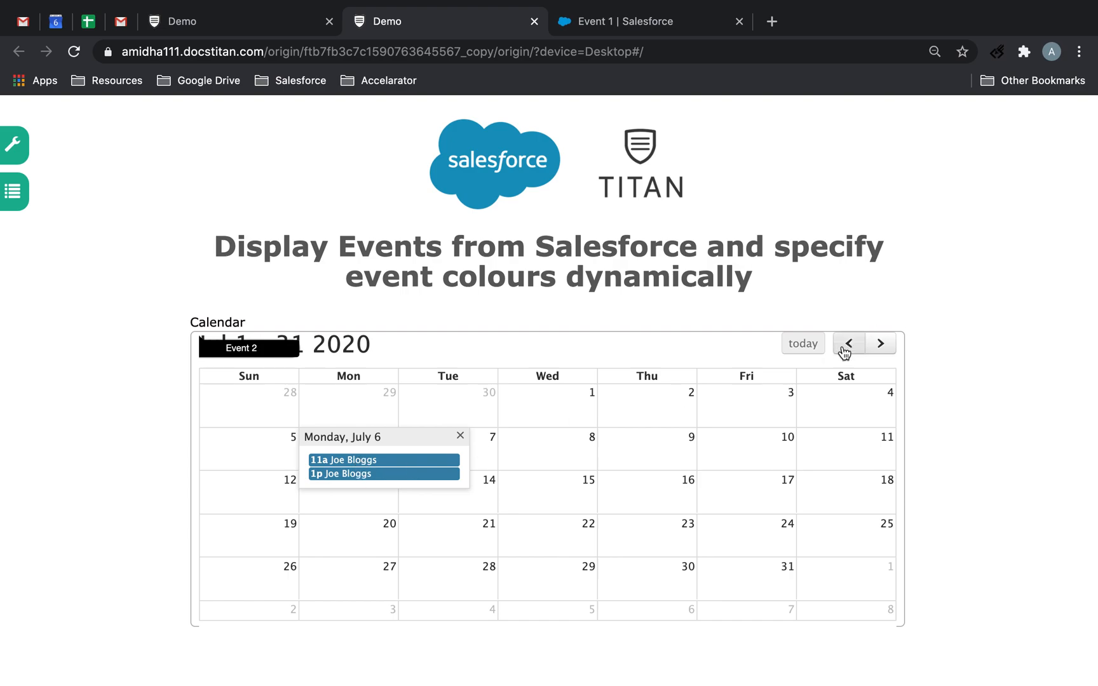
{"action": "left_click", "coordinate": [460, 436]}
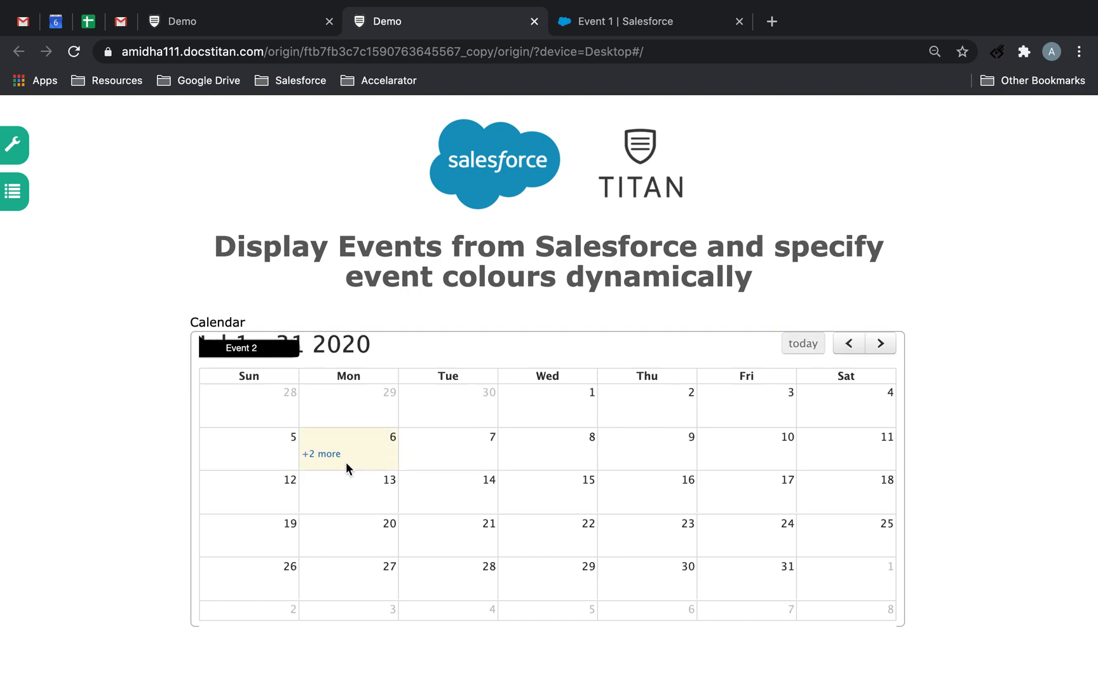
{"action": "left_click", "coordinate": [322, 454]}
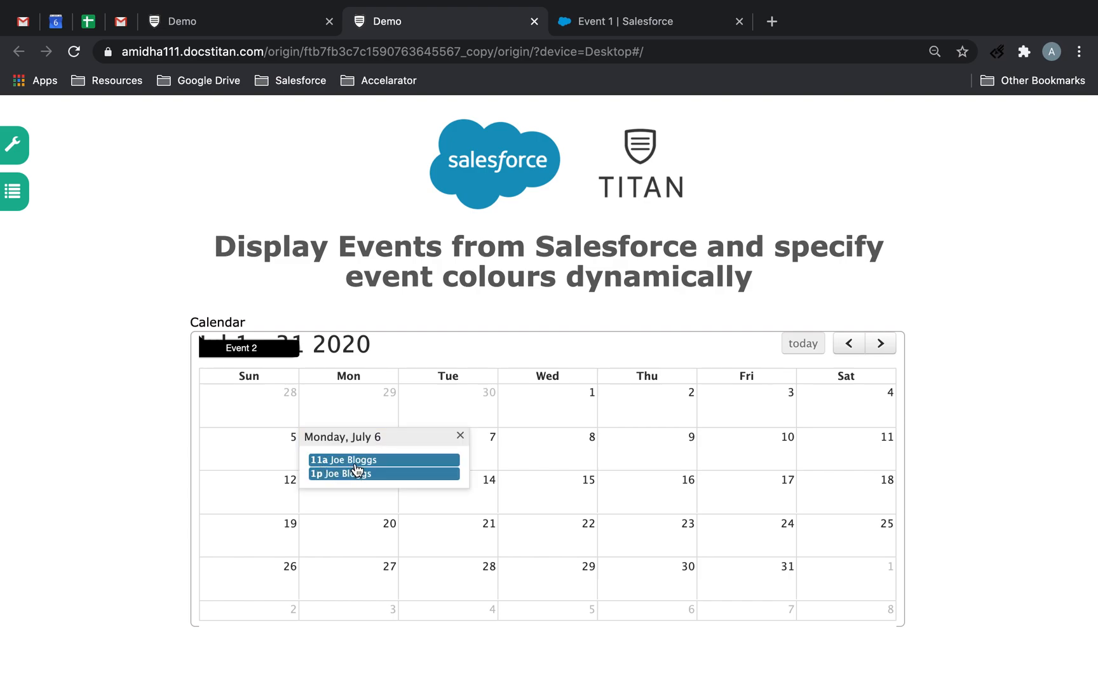
{"action": "mouse_move", "coordinate": [376, 481]}
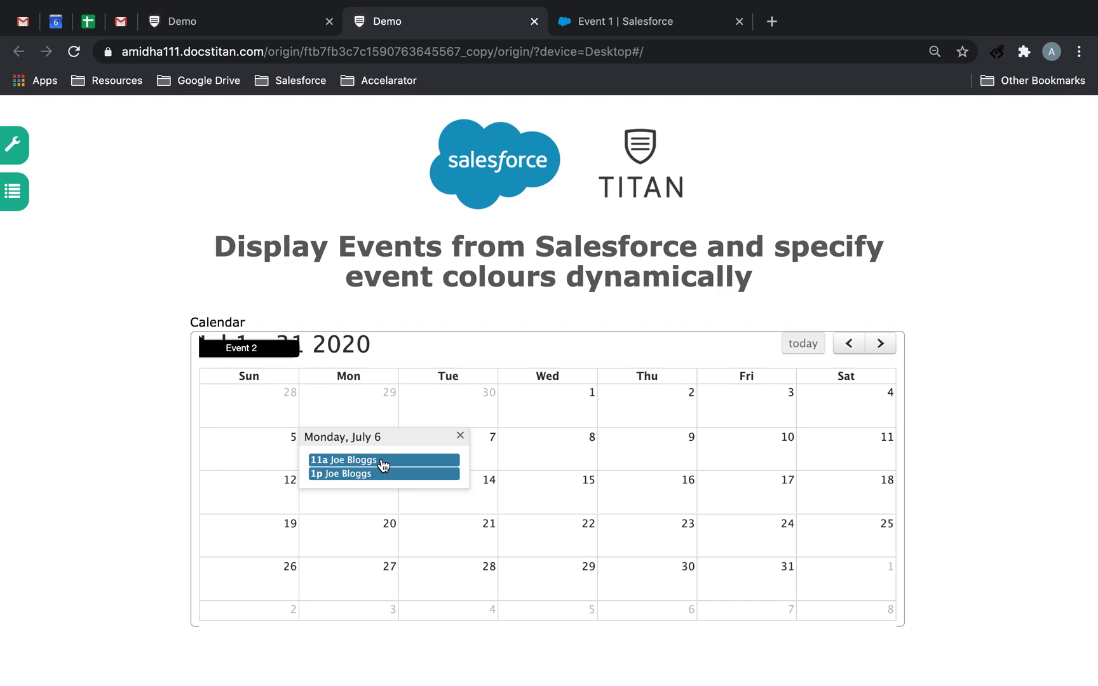
{"action": "mouse_move", "coordinate": [412, 479]}
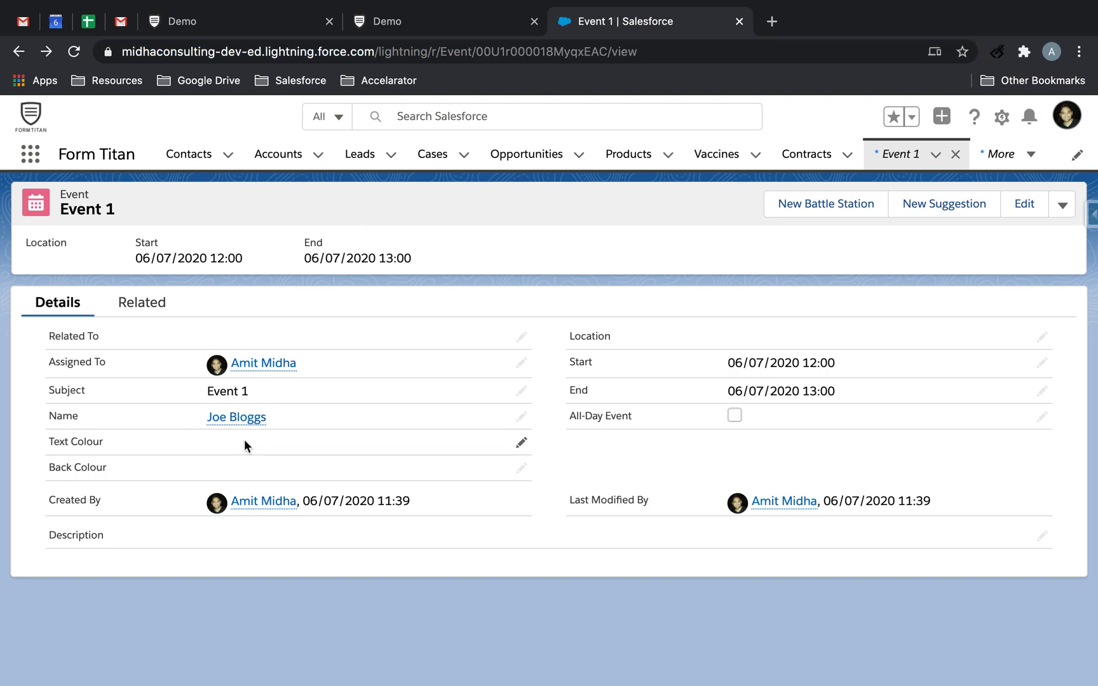
Save Event 1 with Text Colour White and Back Colour Black.
{"action": "left_click", "coordinate": [521, 443]}
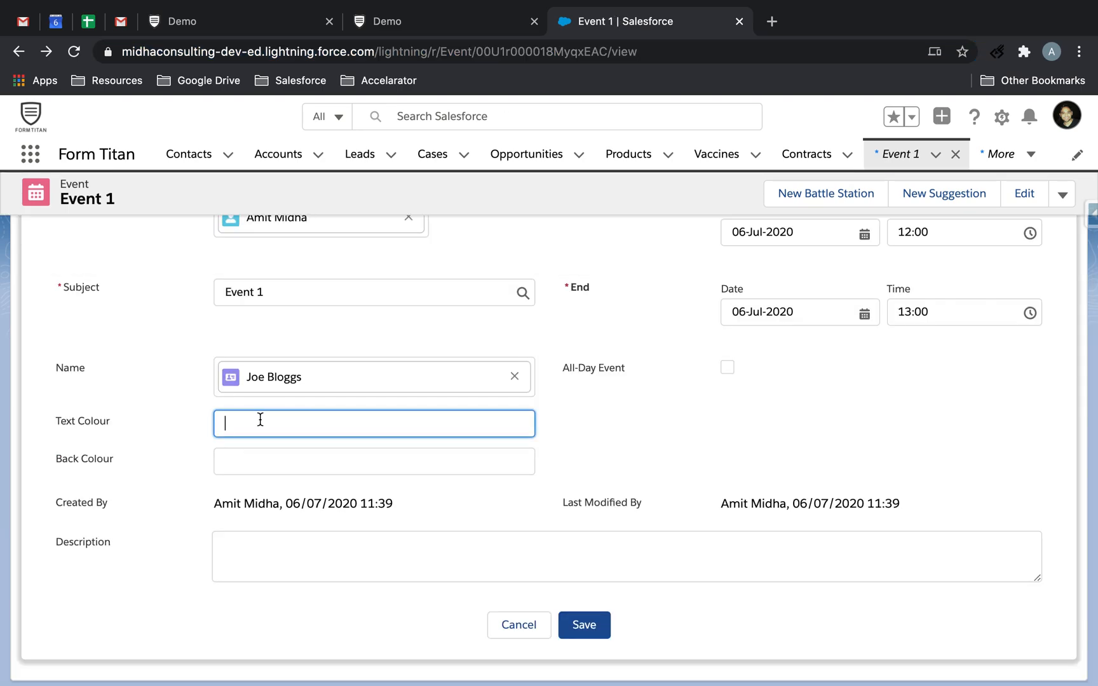
{"action": "type", "text": "White"}
{"action": "left_click", "coordinate": [374, 462]}
{"action": "type", "text": "Black"}
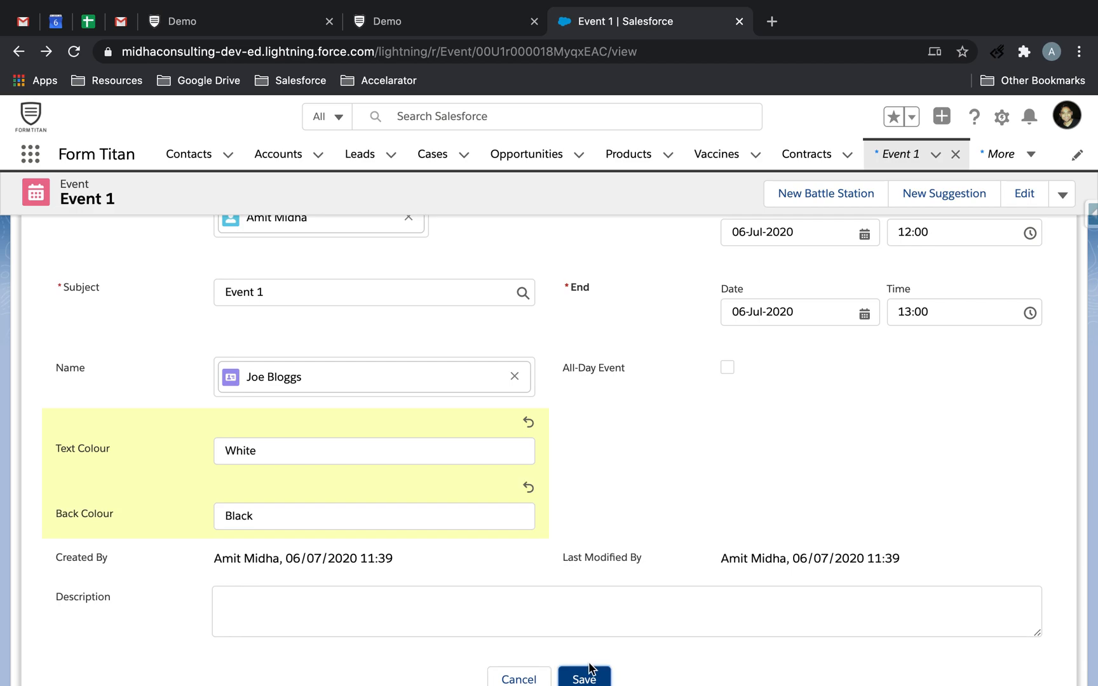
{"action": "left_click", "coordinate": [584, 677]}
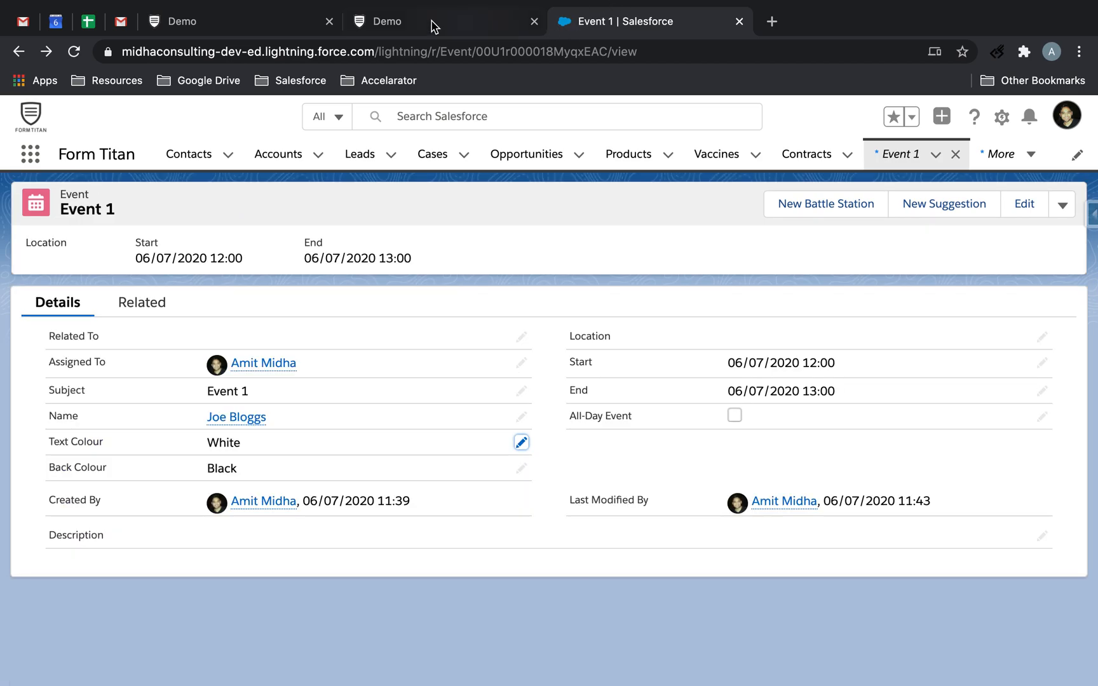
{"action": "left_click", "coordinate": [385, 22]}
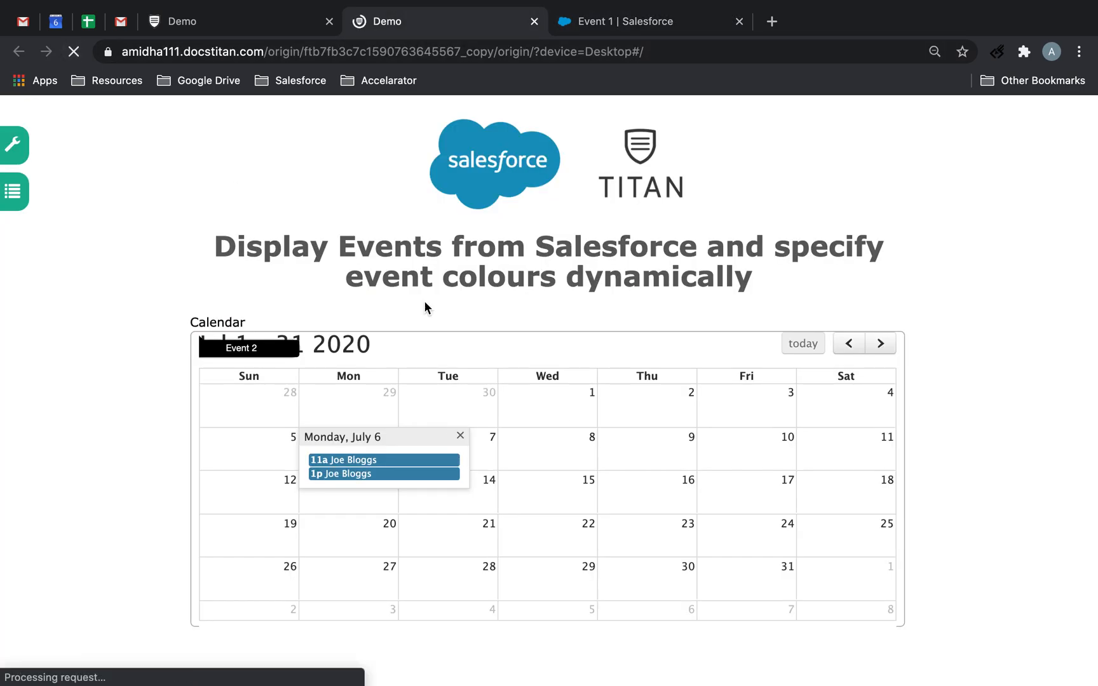
Reload the preview showing '+2 more', return to the editor, then to Event 1's record.
{"action": "left_click", "coordinate": [460, 435]}
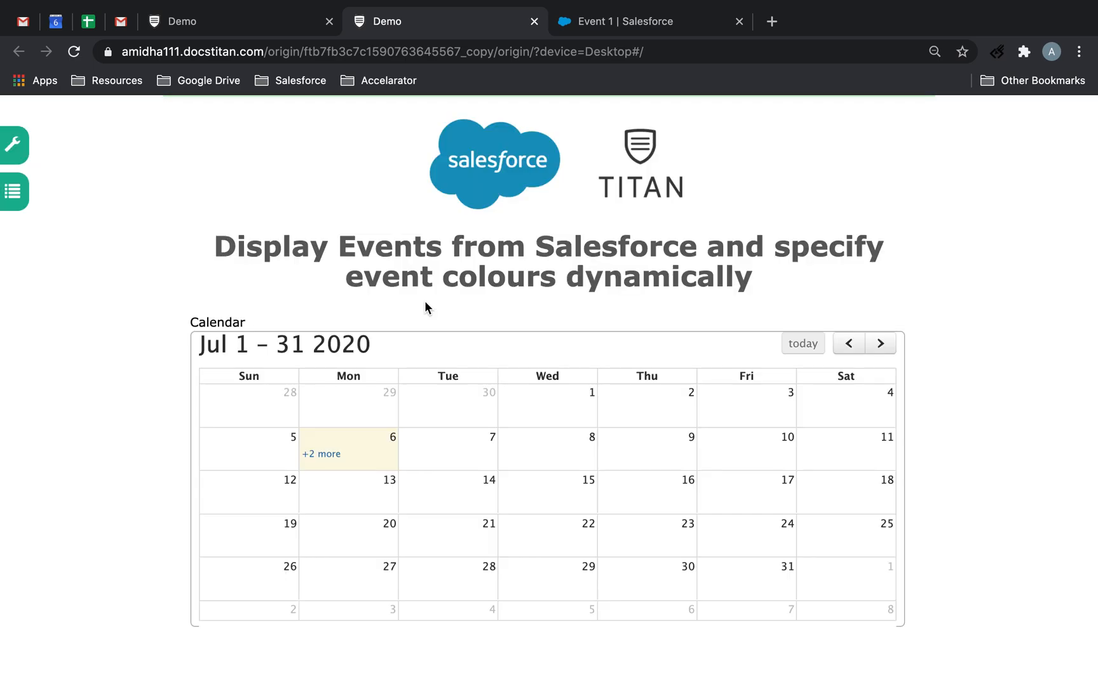
{"action": "left_click", "coordinate": [322, 454]}
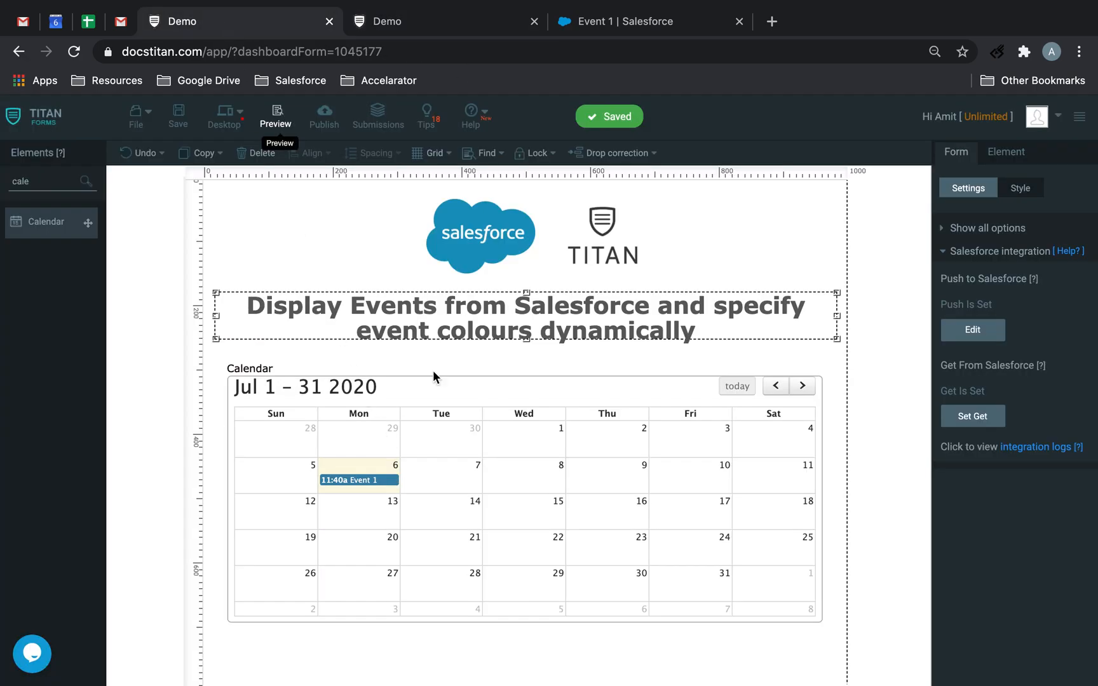
{"action": "left_click", "coordinate": [631, 22]}
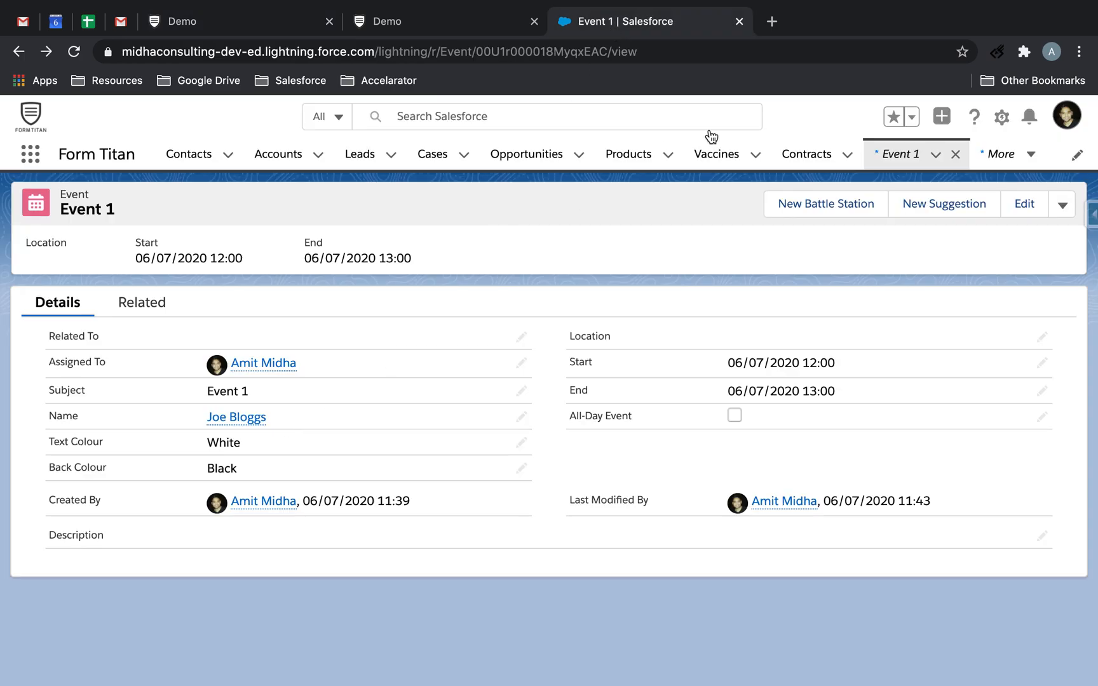
Open Event 2 from Joe Bloggs' Upcoming & Overdue activities, then start a new browser tab.
{"action": "left_click", "coordinate": [188, 154]}
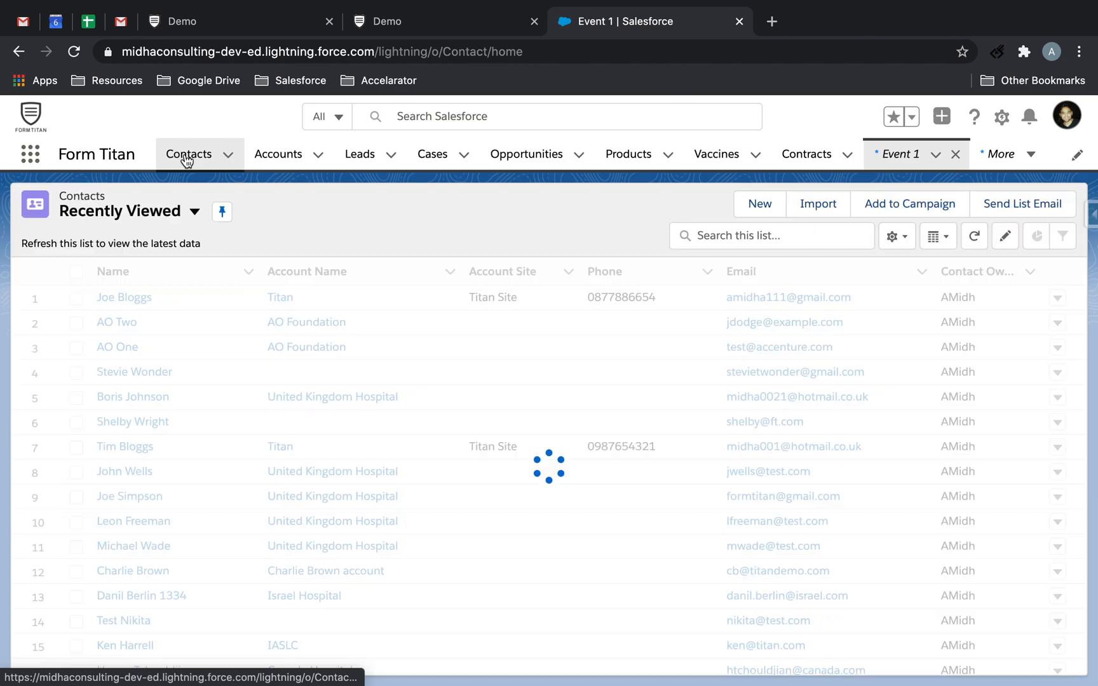
{"action": "left_click", "coordinate": [188, 154]}
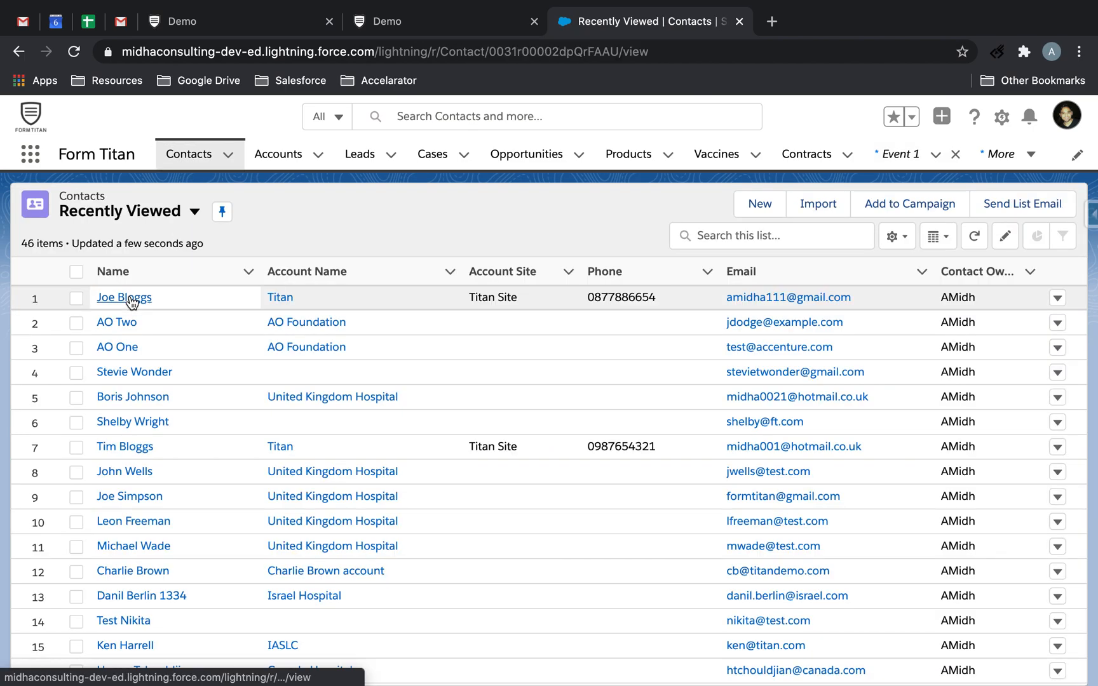
{"action": "left_click", "coordinate": [123, 297]}
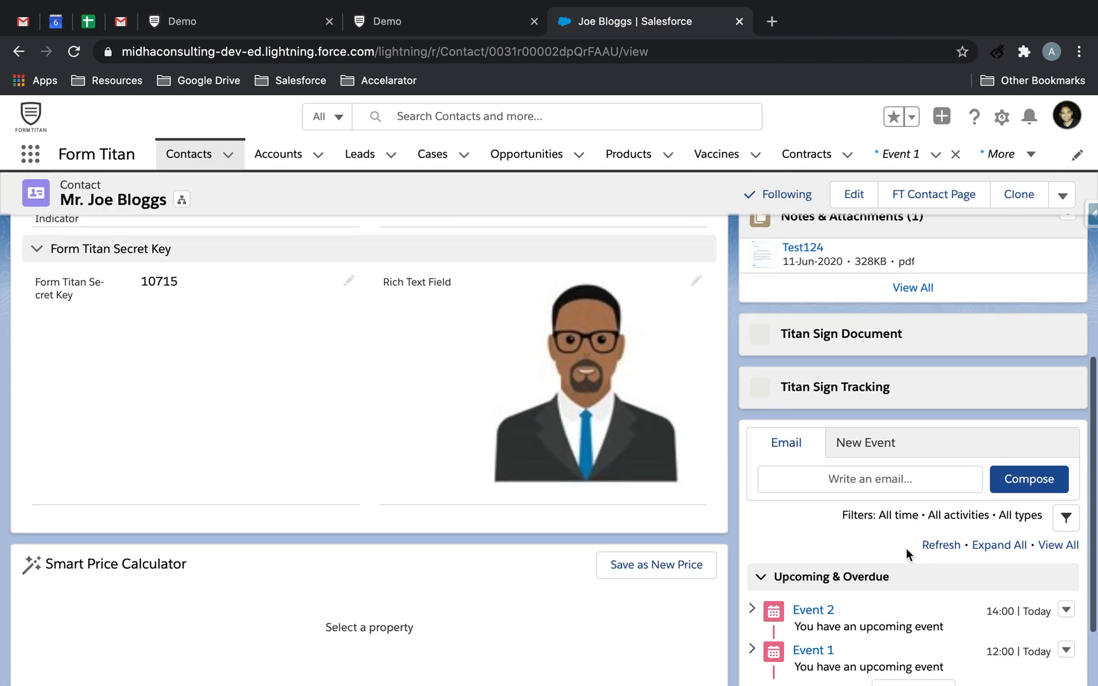
{"action": "scroll", "scroll_direction": "down", "scroll_amount": 3}
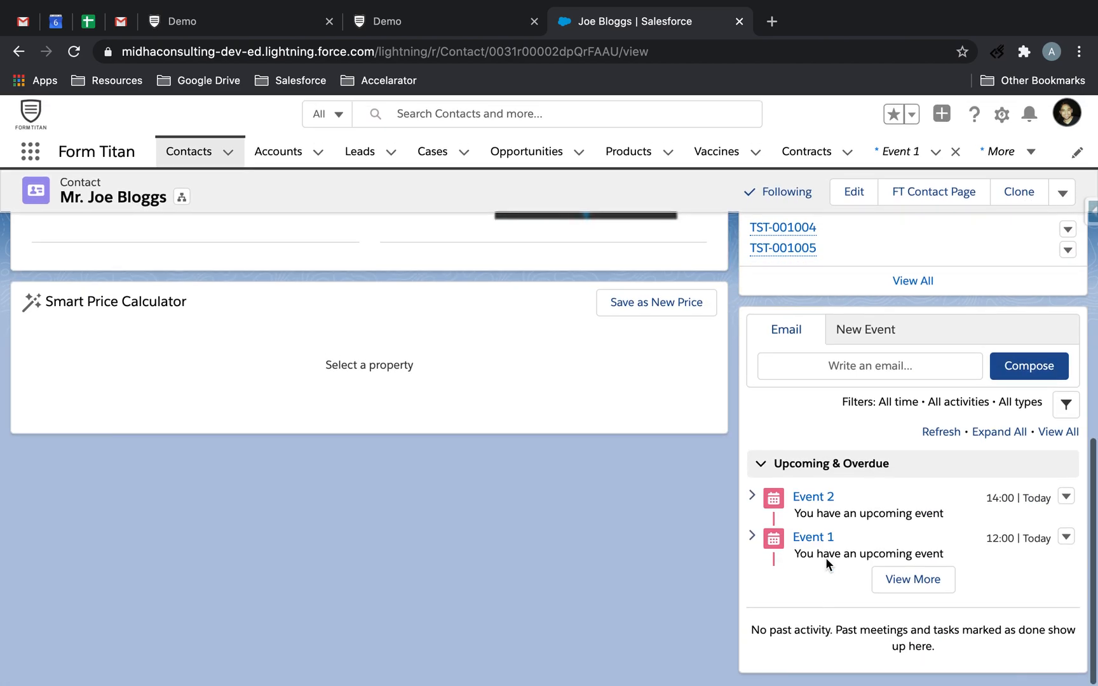
{"action": "left_click", "coordinate": [814, 497]}
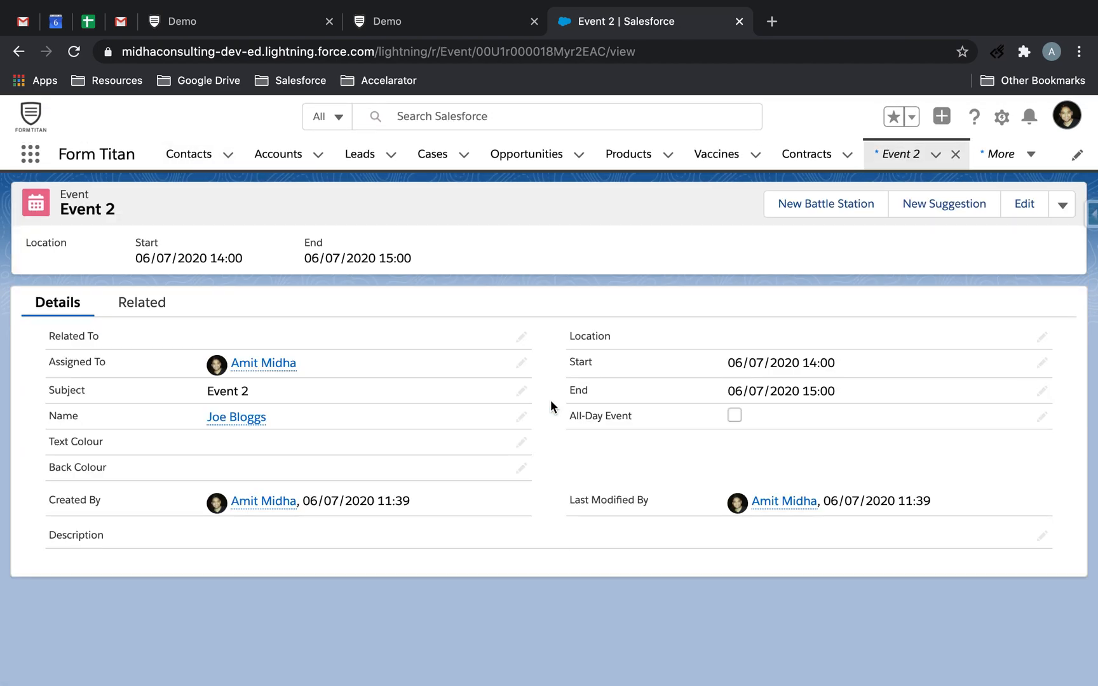
{"action": "left_click", "coordinate": [977, 22]}
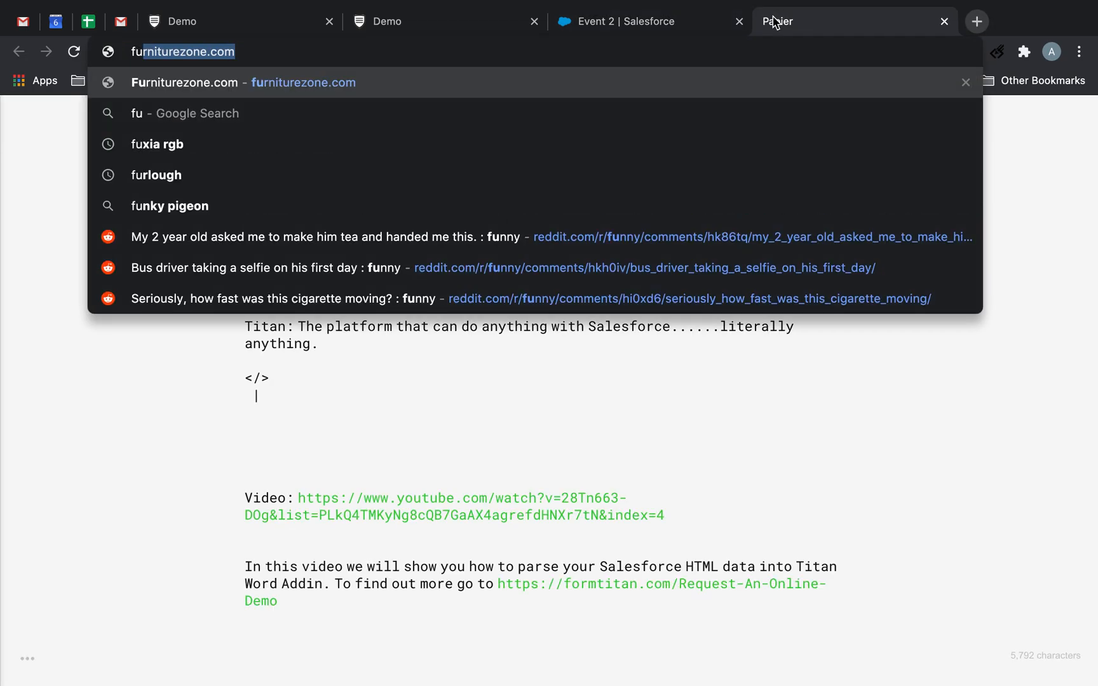
Search Google for 'fuxia hex c', select FF0080 from the result and return to Event 2.
{"action": "type", "text": "fuxia hex c"}
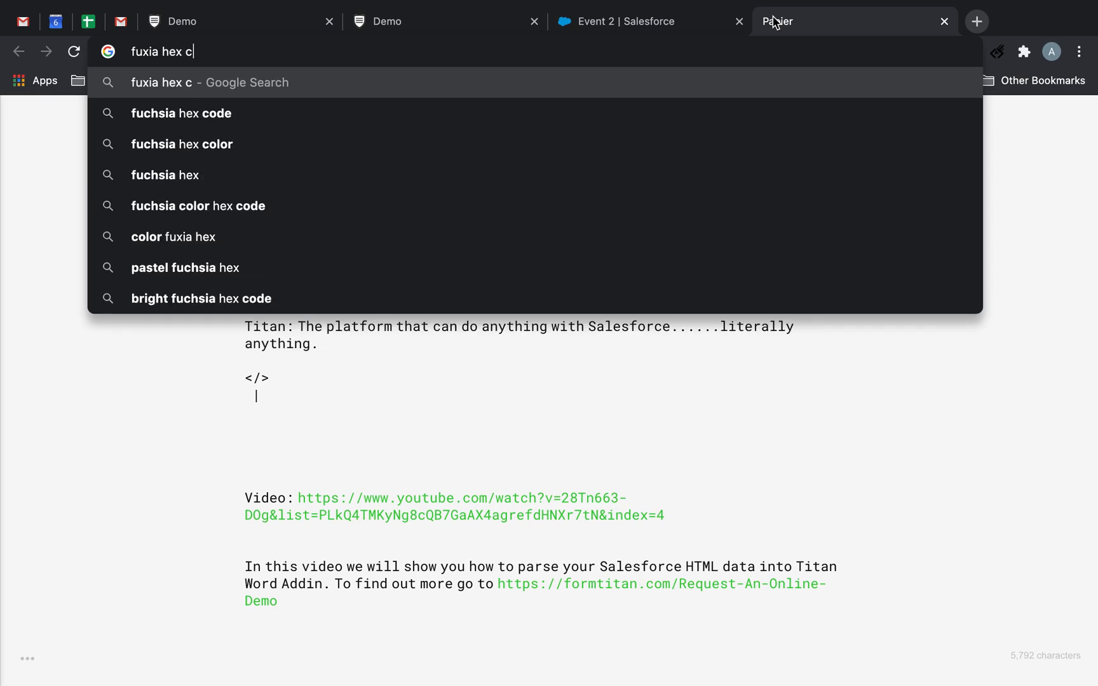
{"action": "left_click", "coordinate": [182, 114]}
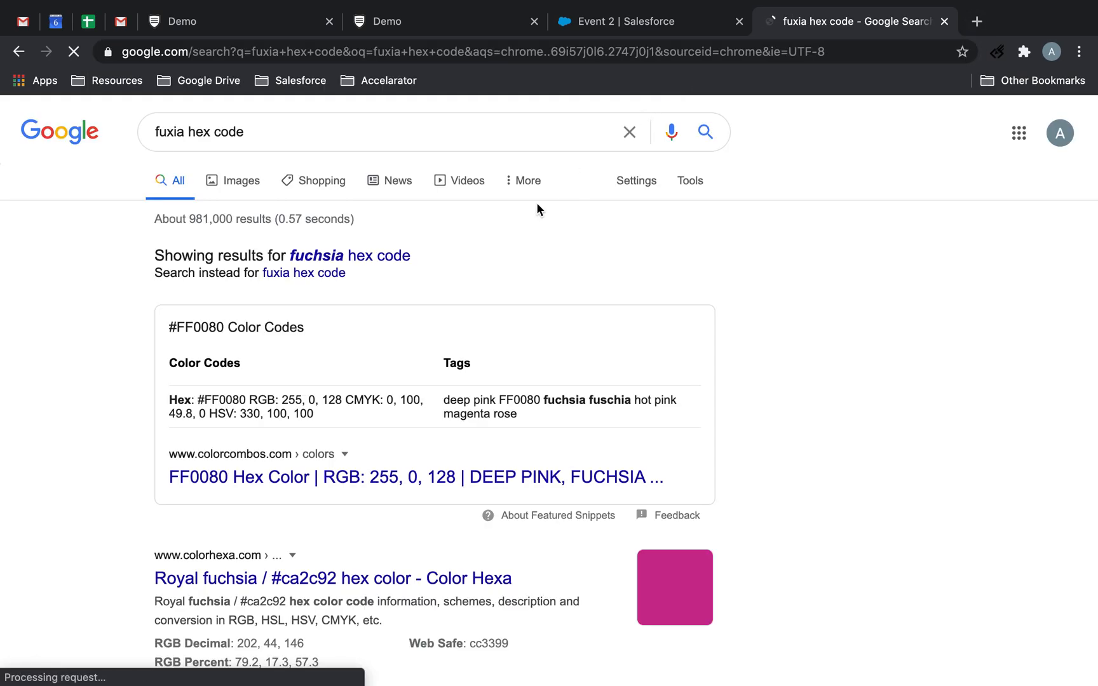
{"action": "double_click", "coordinate": [204, 326]}
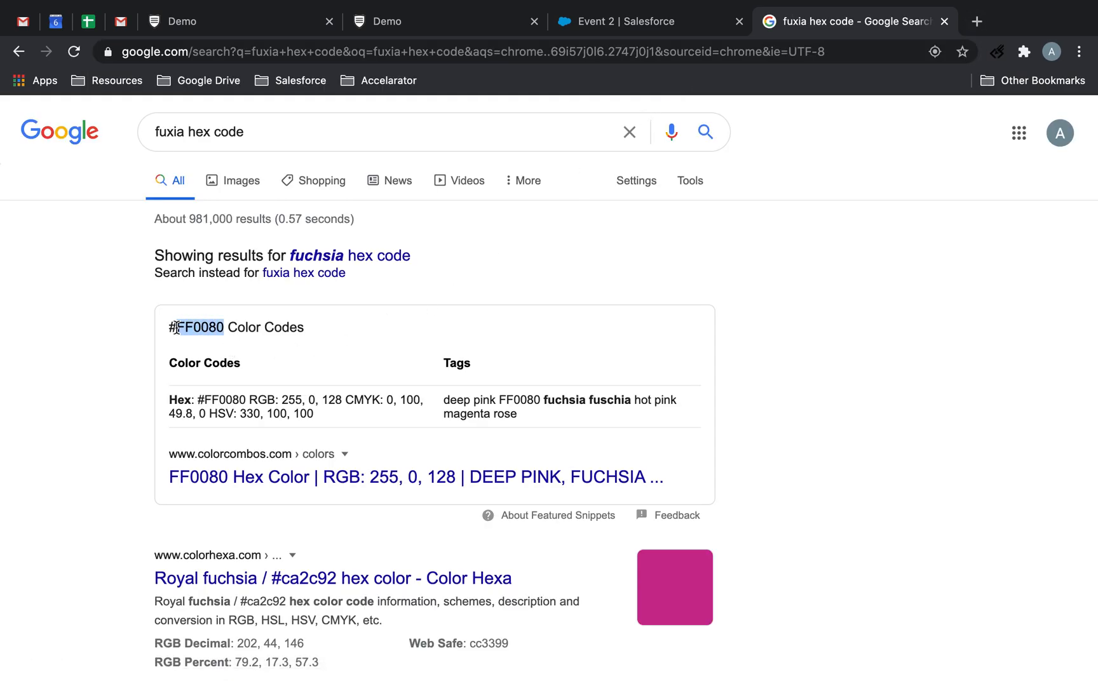
{"action": "left_click", "coordinate": [646, 21]}
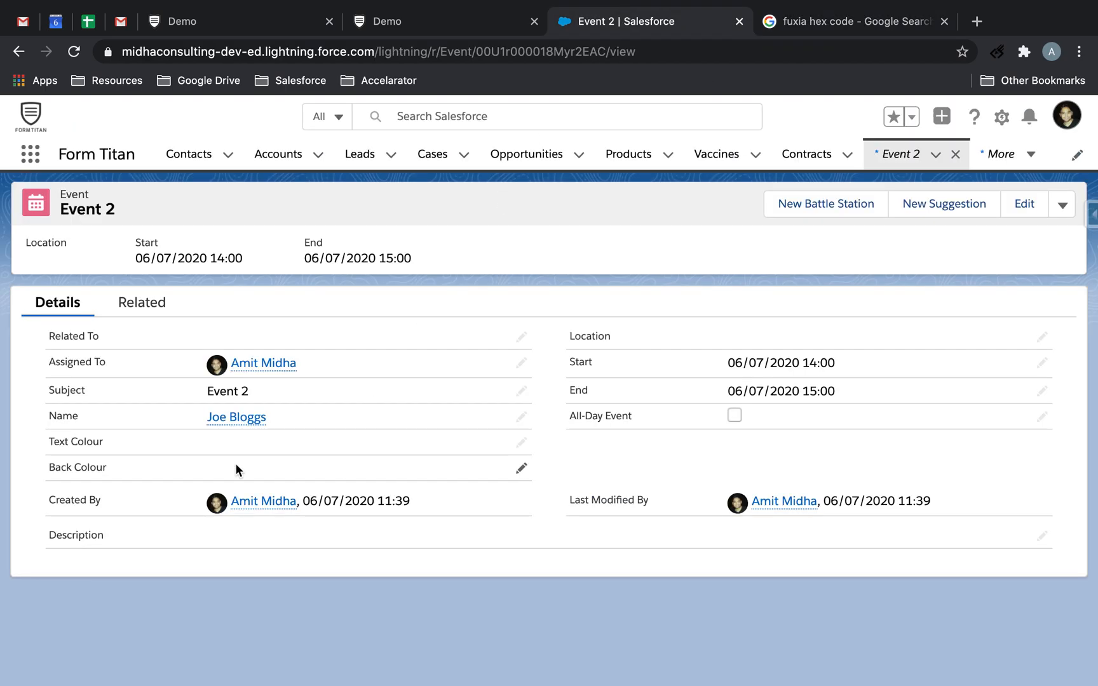
Save Event 2 with Back Colour #FF0080 and Text Colour white.
{"action": "left_click", "coordinate": [521, 467]}
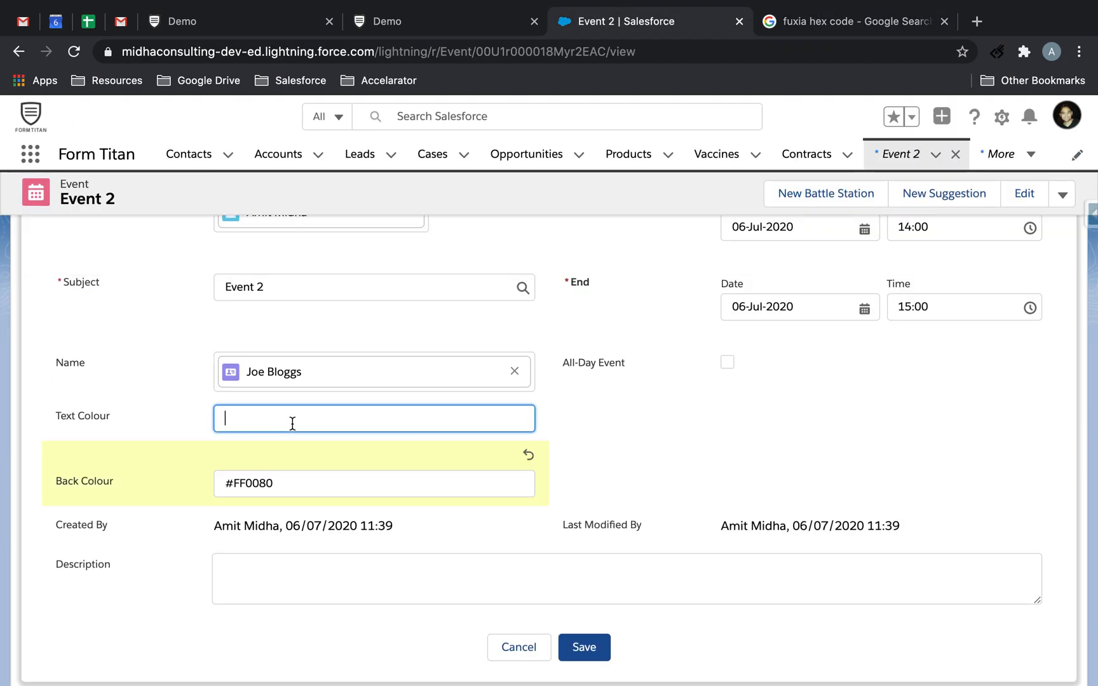
{"action": "type", "text": "white"}
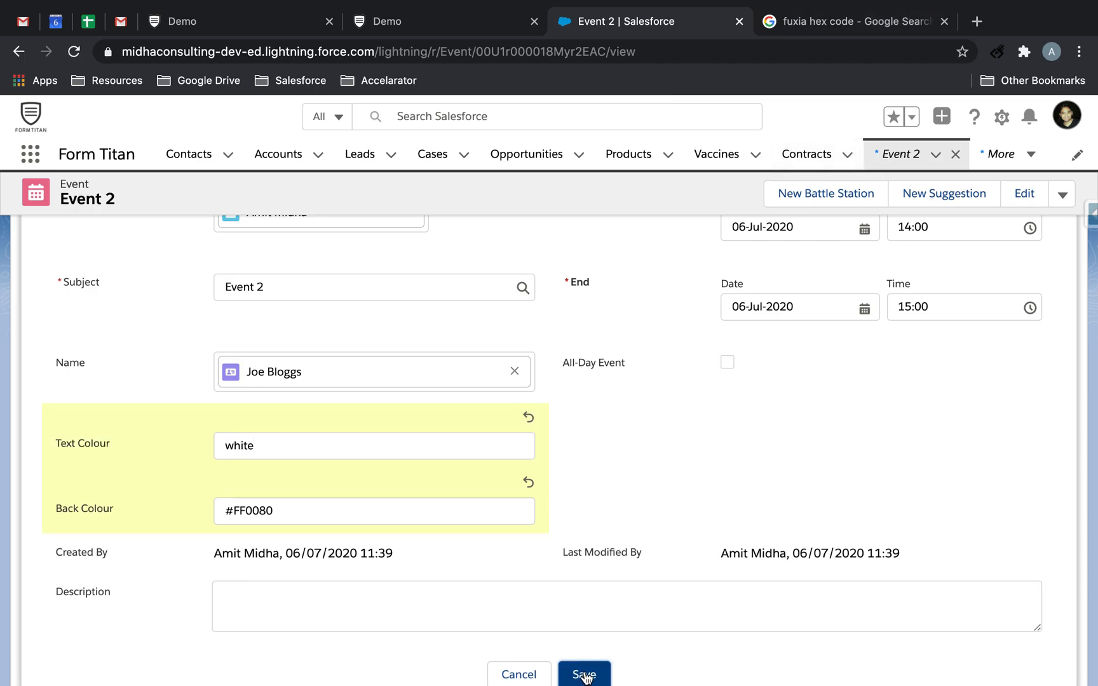
{"action": "left_click", "coordinate": [584, 674]}
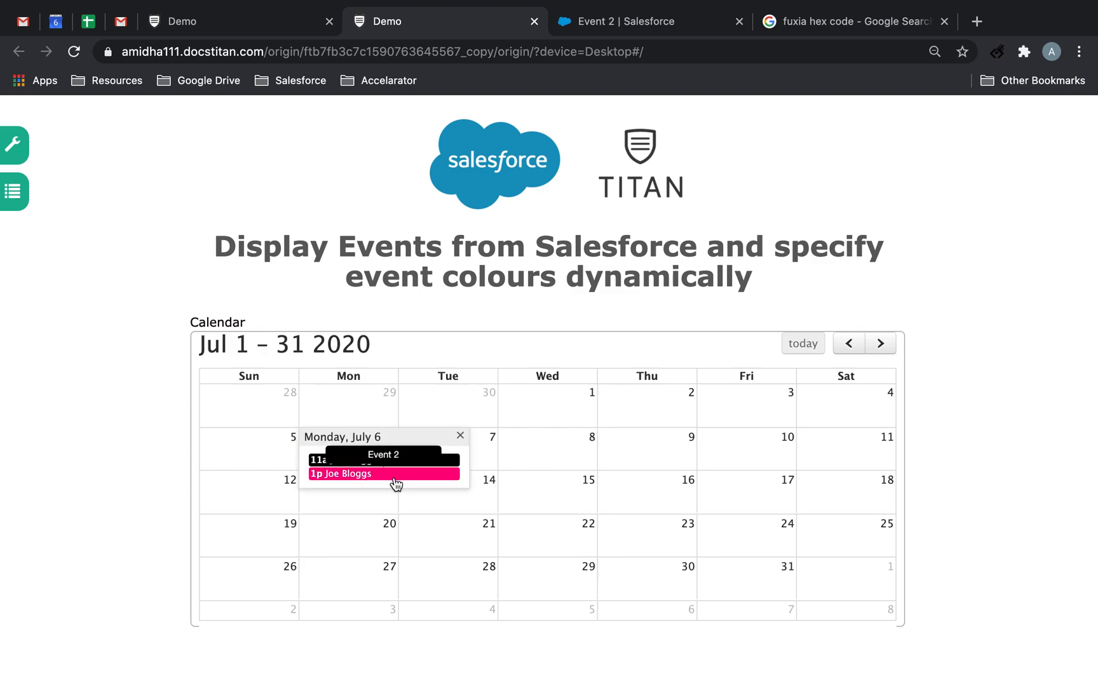
{"action": "mouse_move", "coordinate": [471, 481]}
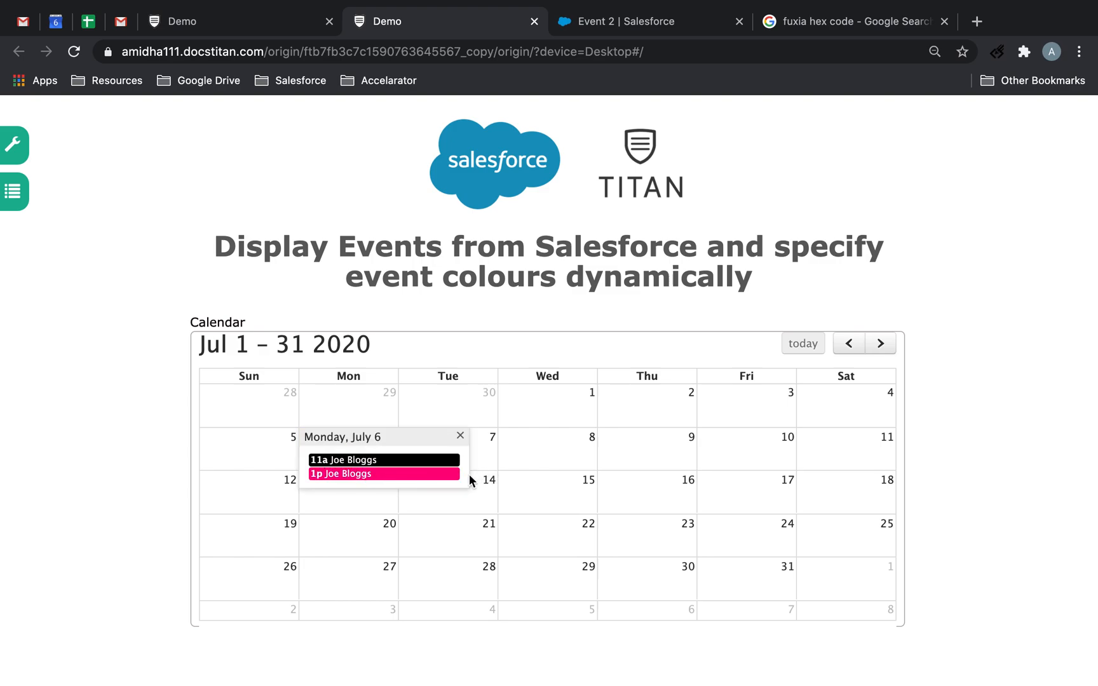